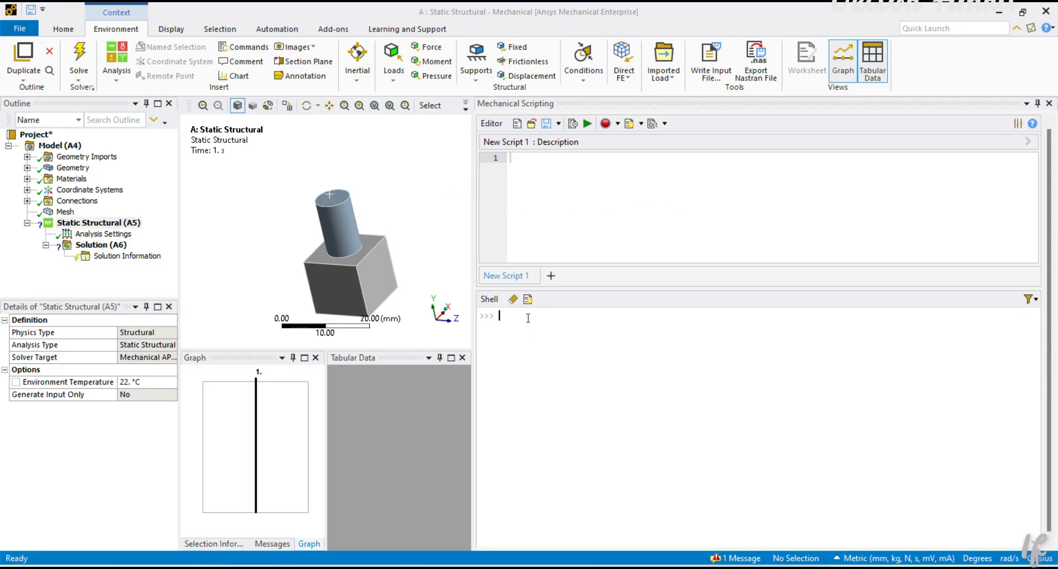
# Step: Assign Model.Analyses[0] to a0 and activate it as the Static Structural analysis
pyautogui.click(61, 145)
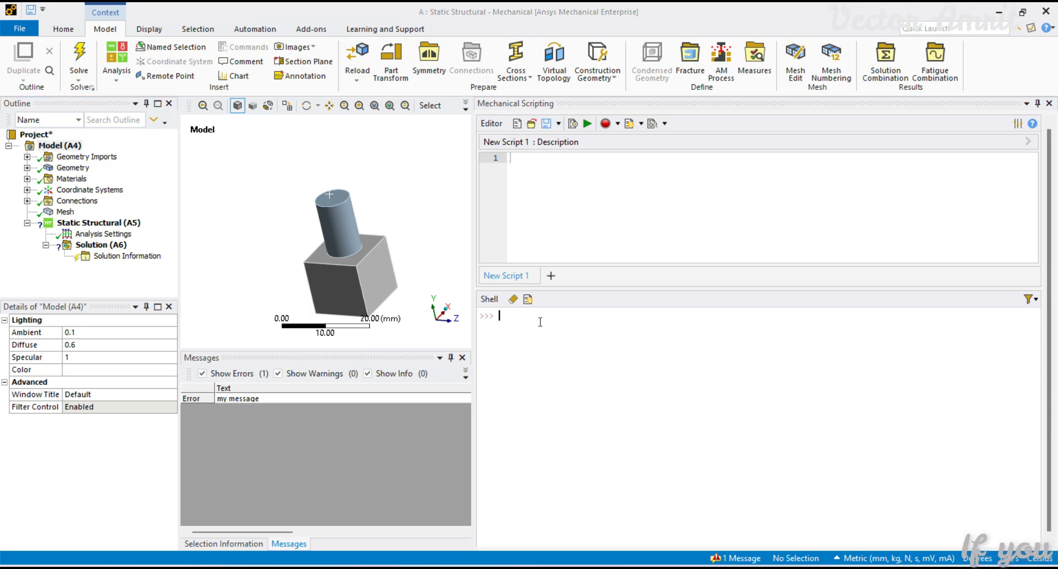
pyautogui.write('Model.')
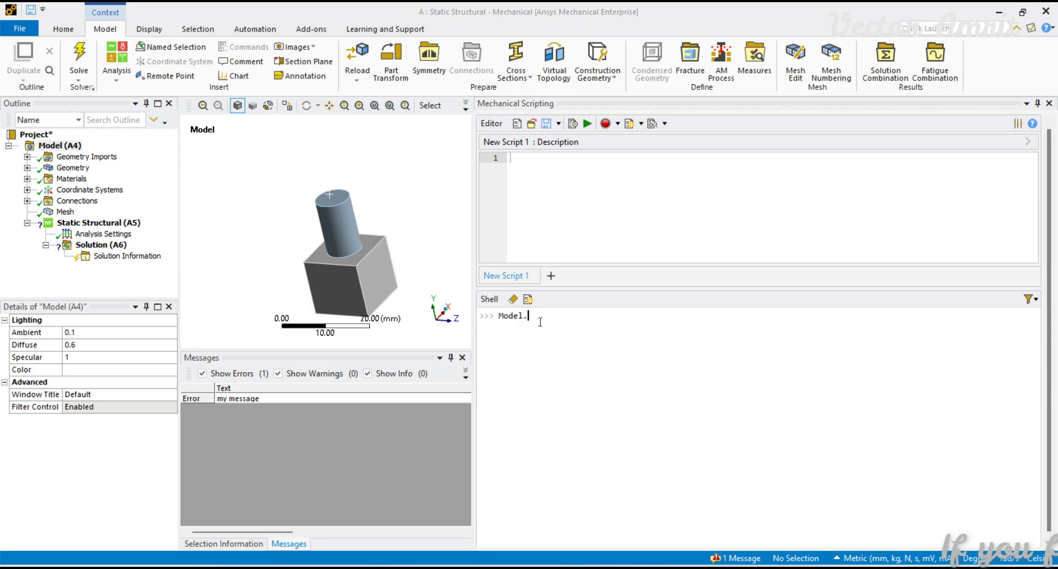
pyautogui.write('Analyses')
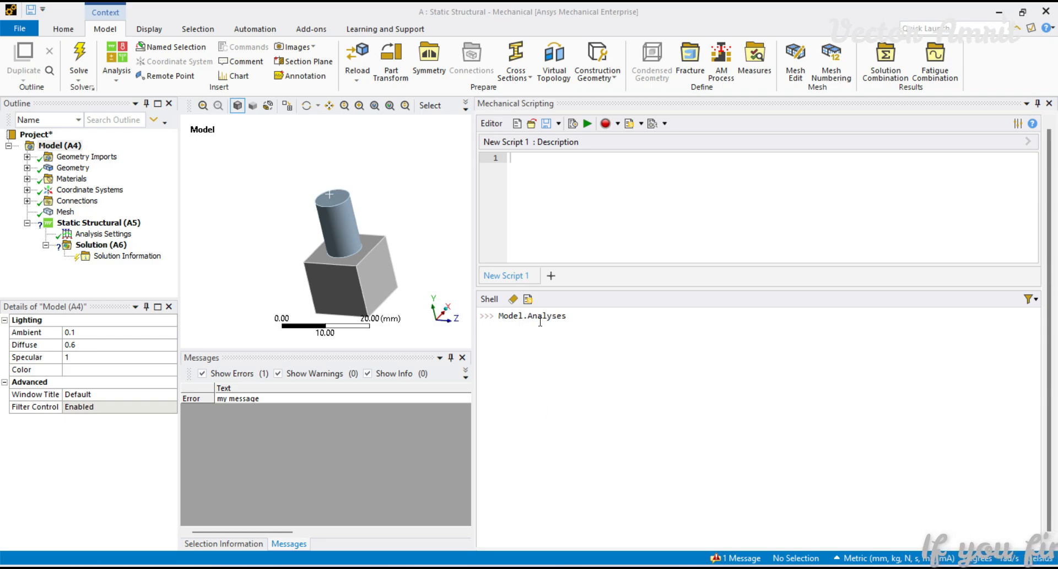
pyautogui.write('[0]')
pyautogui.write('a0.Activate()')
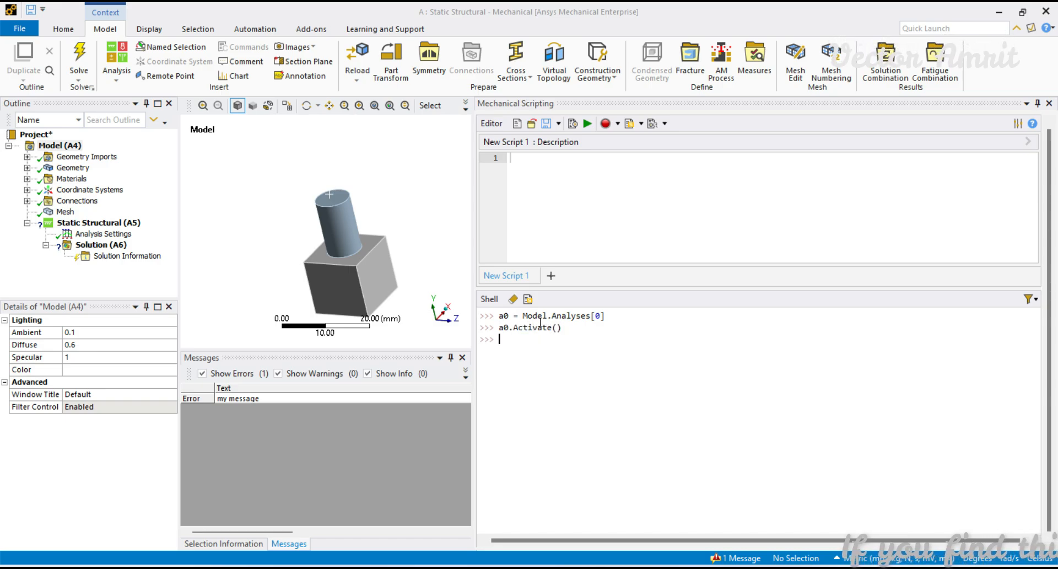
pyautogui.click(99, 223)
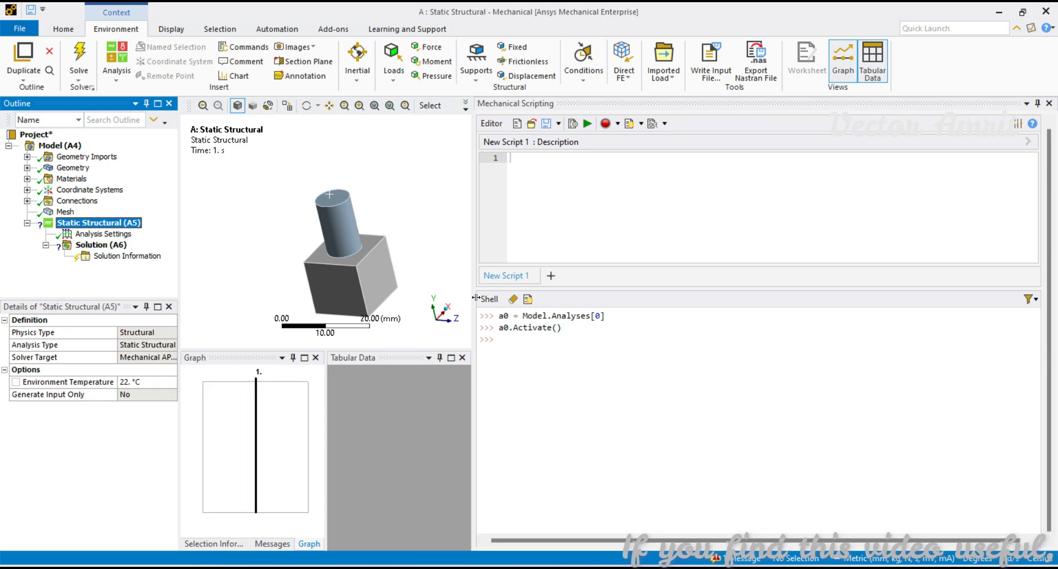
pyautogui.moveTo(367, 165)
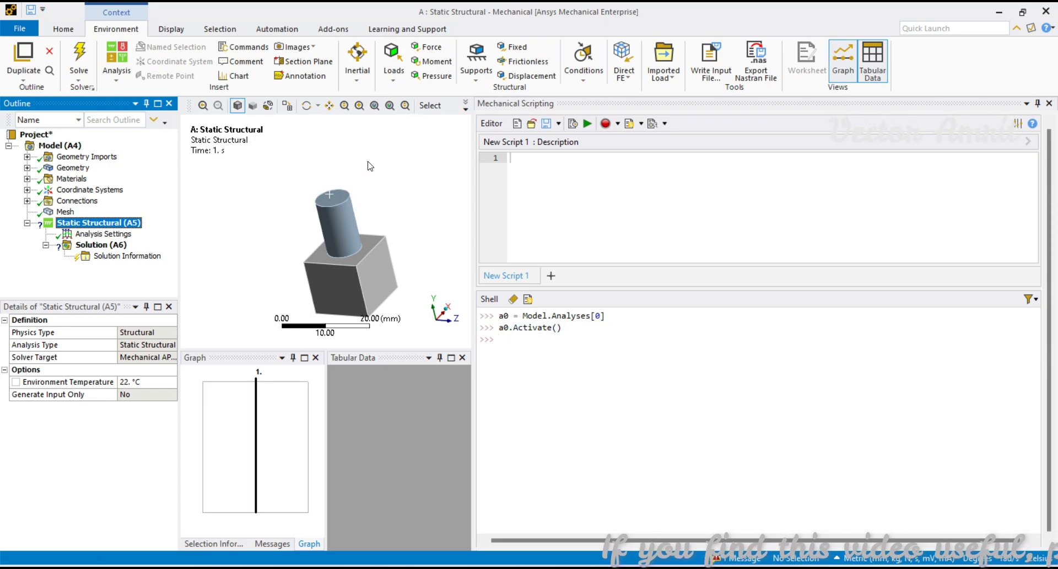
# Step: Select the cylinder top face, store CurrentSelection as face, and reselect it with NewSelection
pyautogui.click(326, 198)
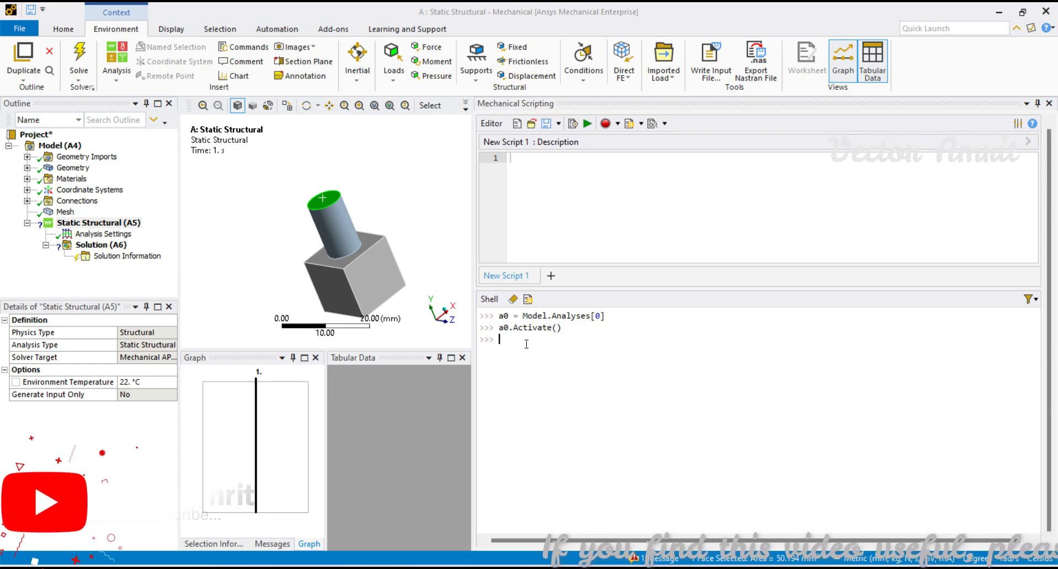
pyautogui.write('ExtAP')
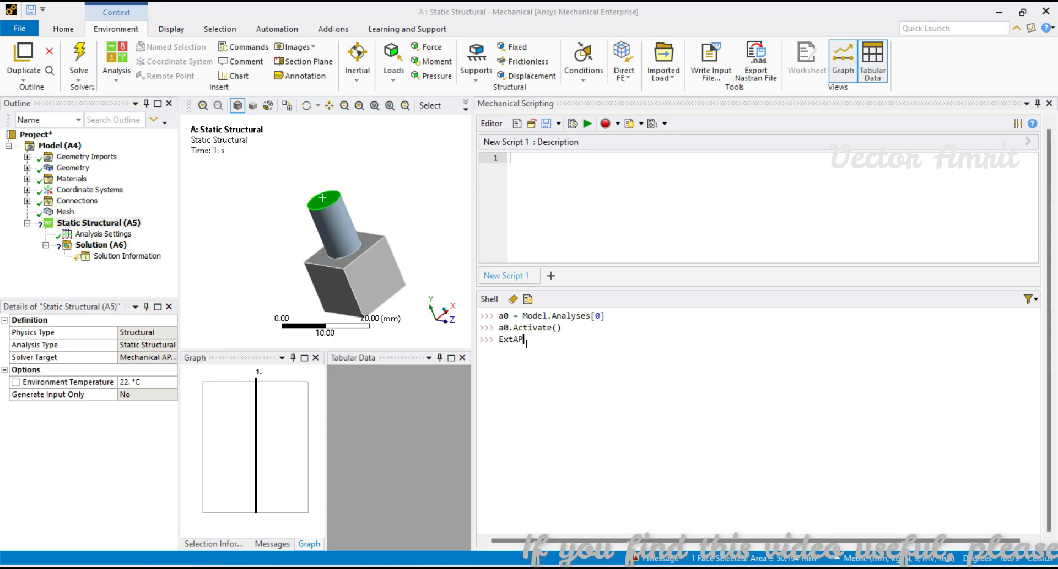
pyautogui.write('I.SelectionManager.')
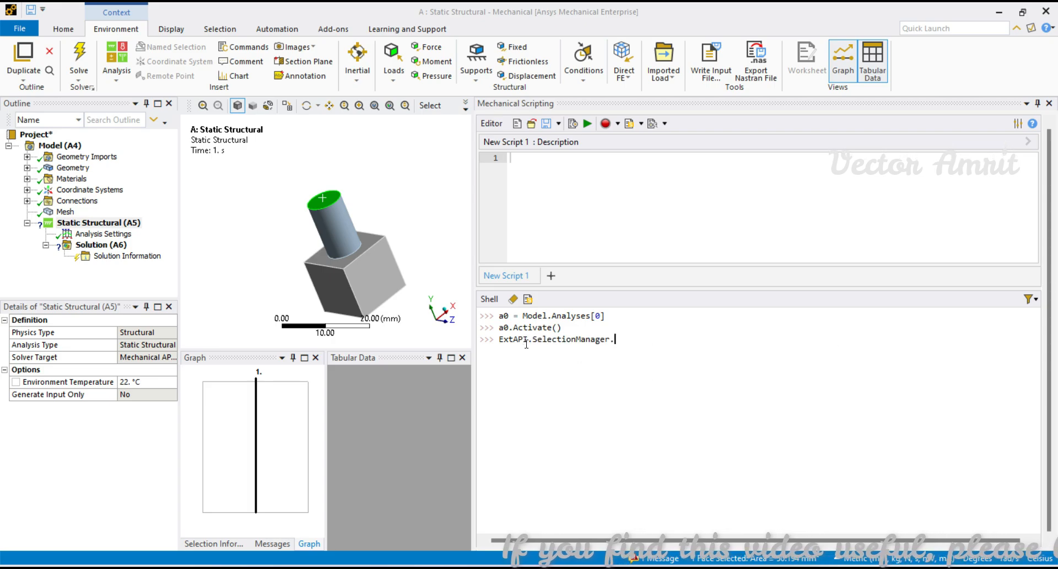
pyautogui.write('CurrentSelection')
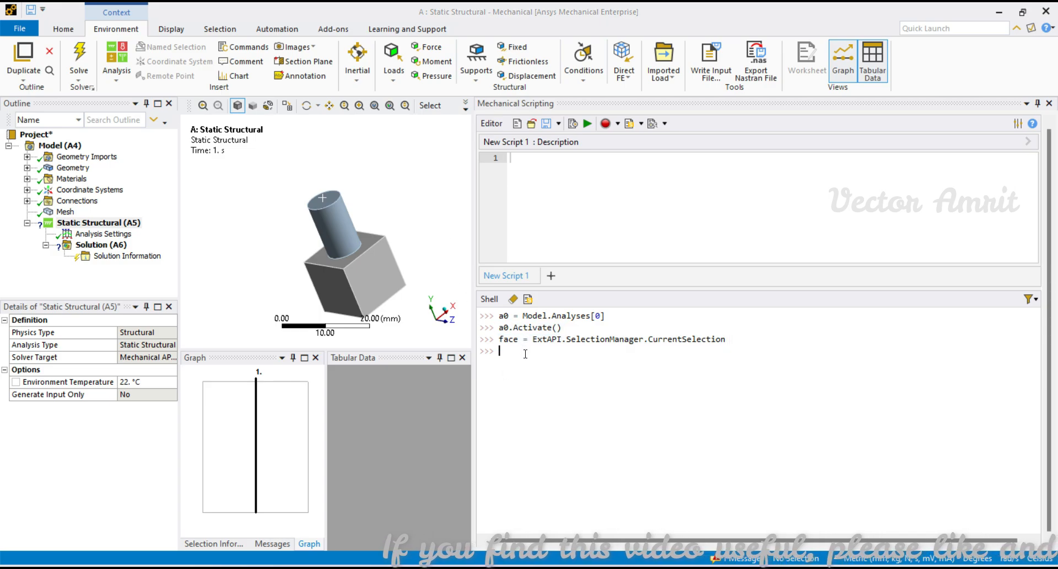
pyautogui.write('ExtAPI.')
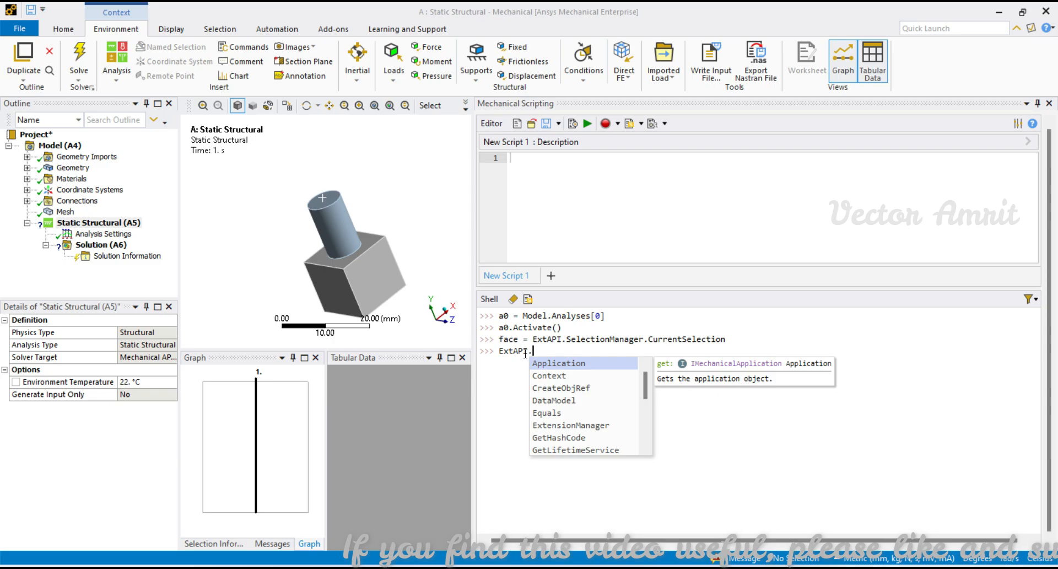
pyautogui.write('SelectionManager.')
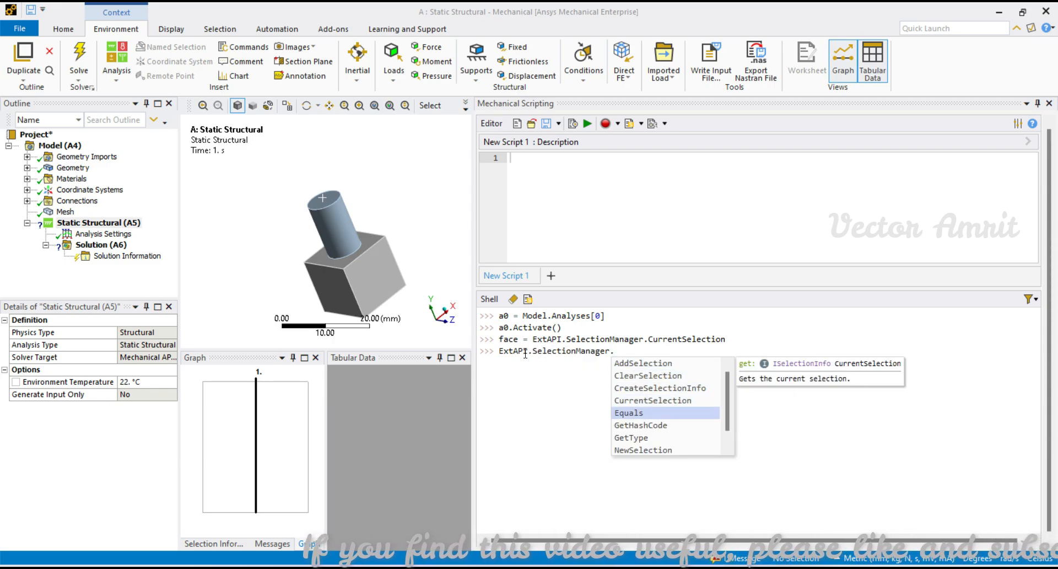
pyautogui.write('NewSelection(face')
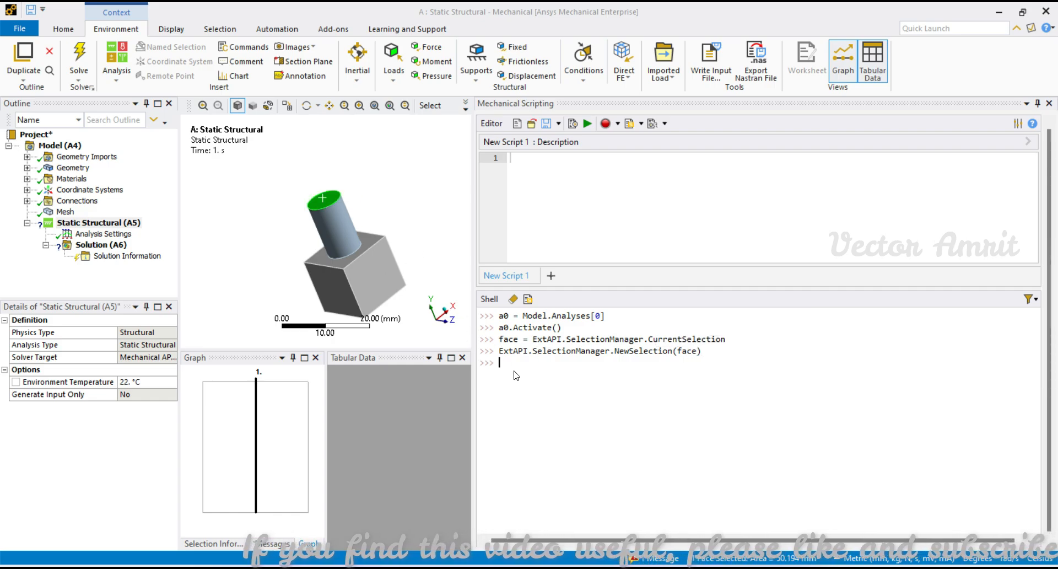
# Step: Create force f with a0.AddForce() and keep its Define By as Vector
pyautogui.write('f')
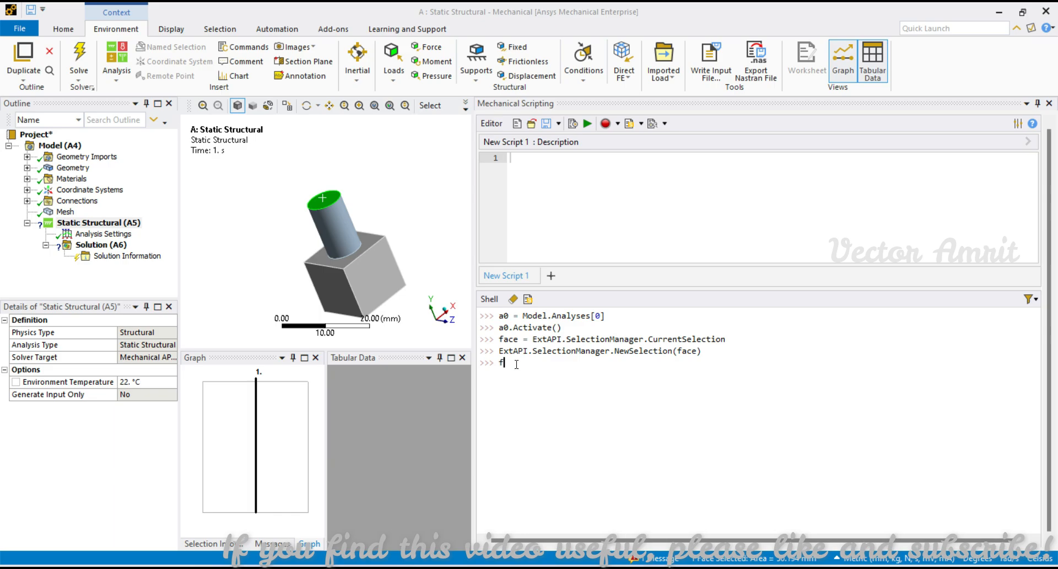
pyautogui.write('=')
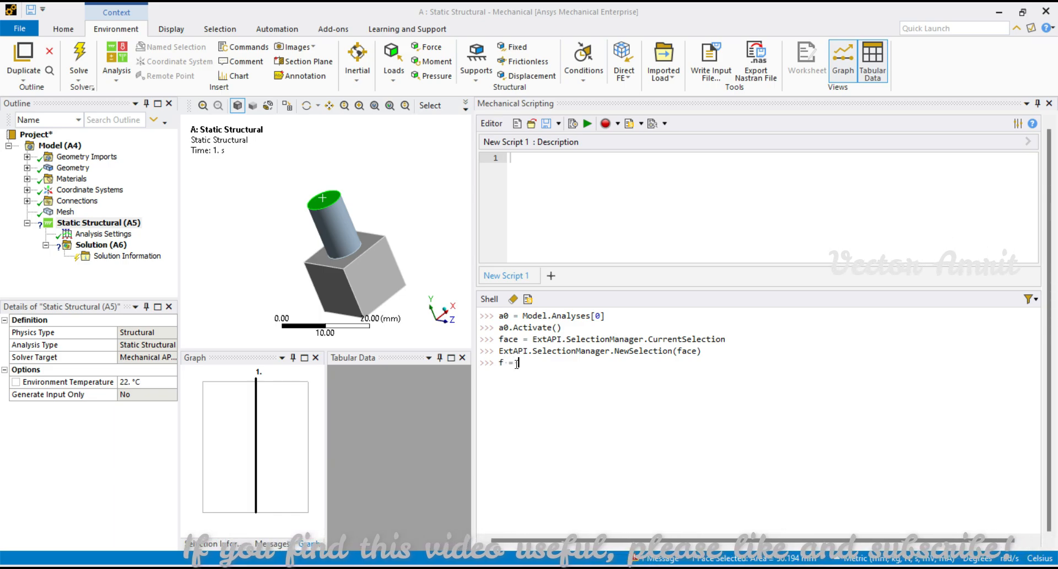
pyautogui.write('a0.')
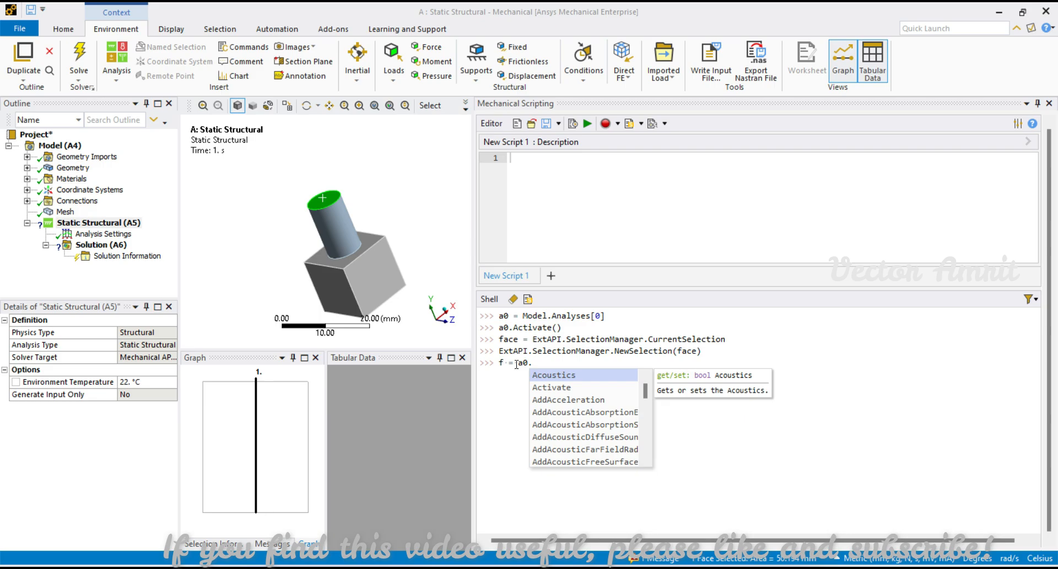
pyautogui.write('add')
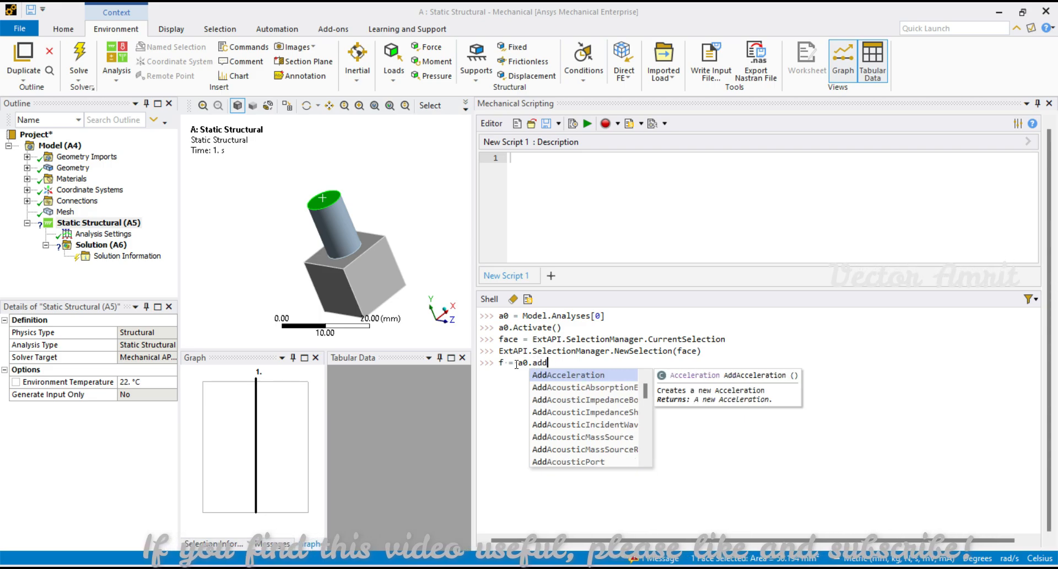
pyautogui.write('Force')
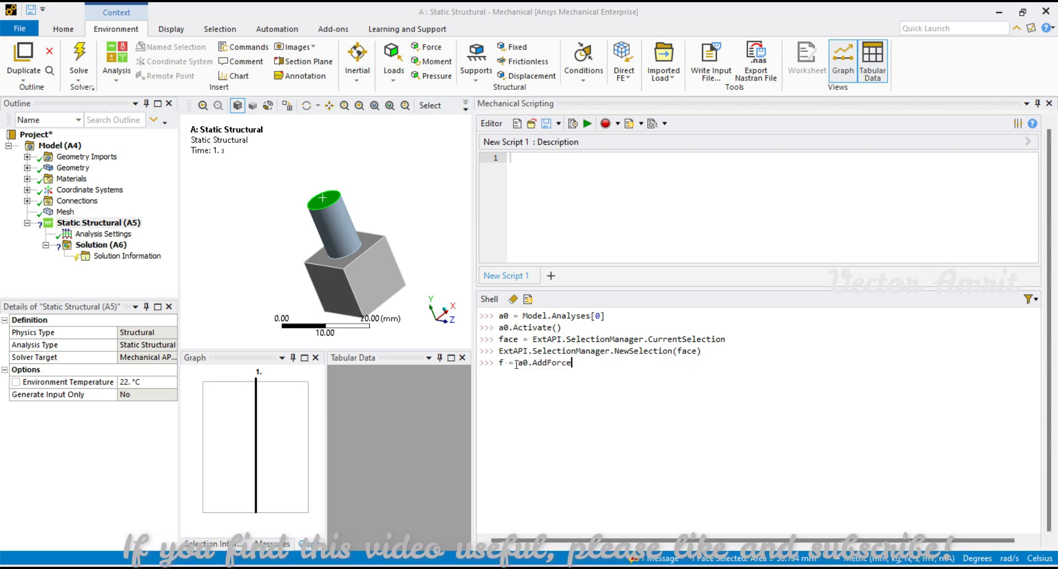
pyautogui.write('()')
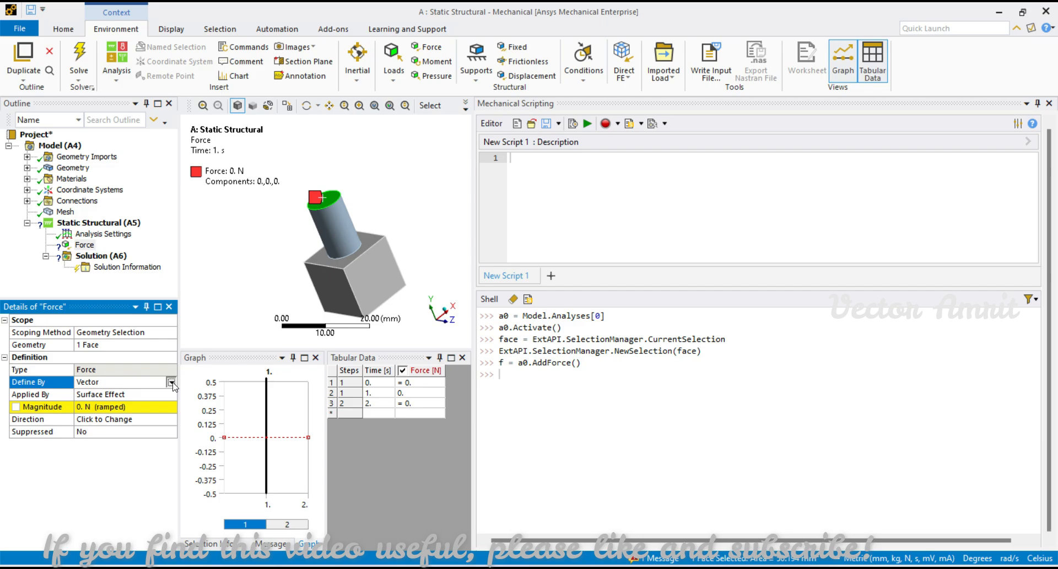
pyautogui.click(171, 381)
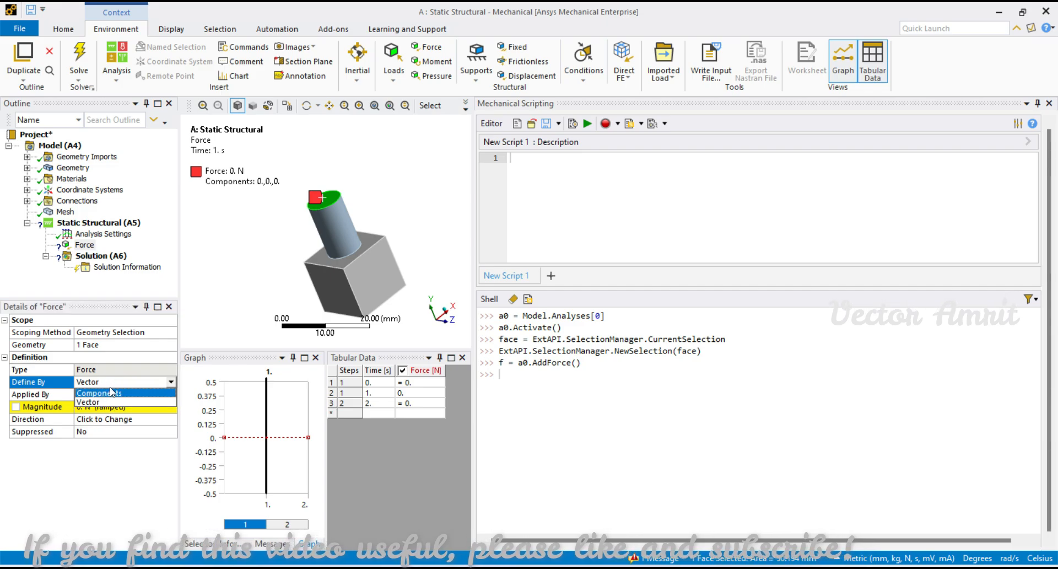
pyautogui.click(101, 394)
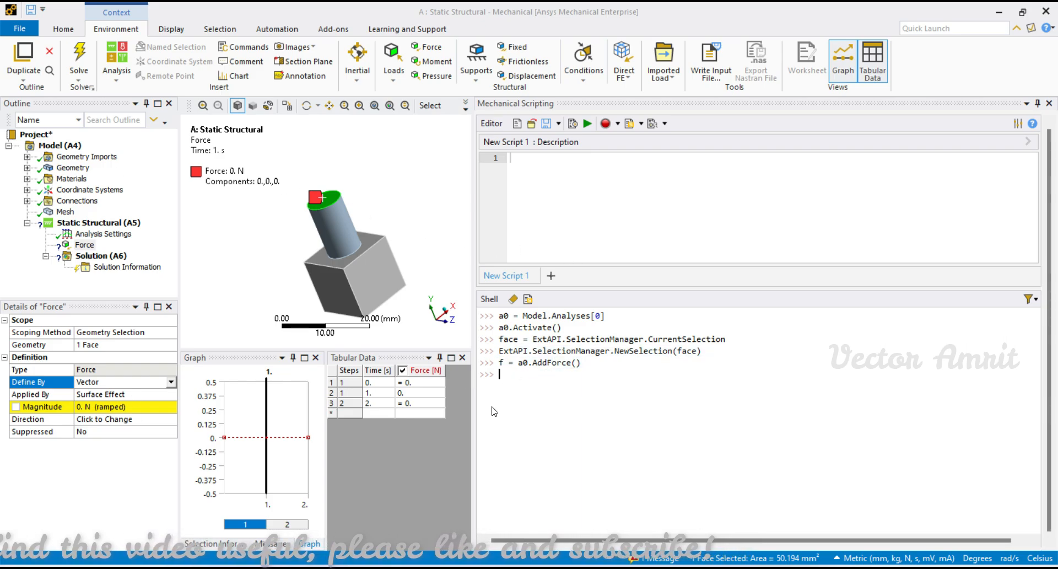
# Step: Check the force's Magnitude.Inputs[0], then set f.DefineBy to LoadDefineBy.Components
pyautogui.write('.m')
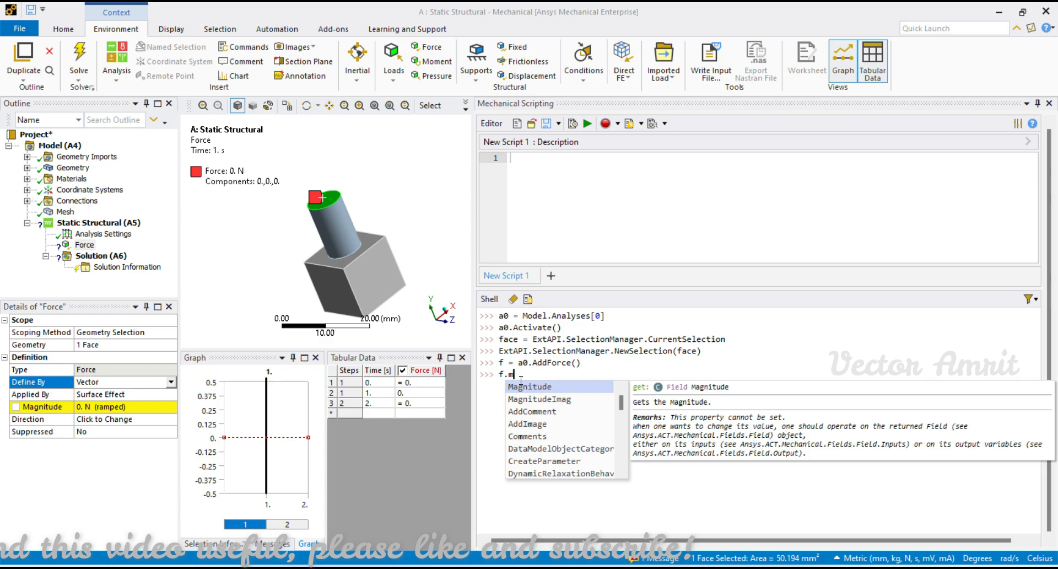
pyautogui.write('agnitude.')
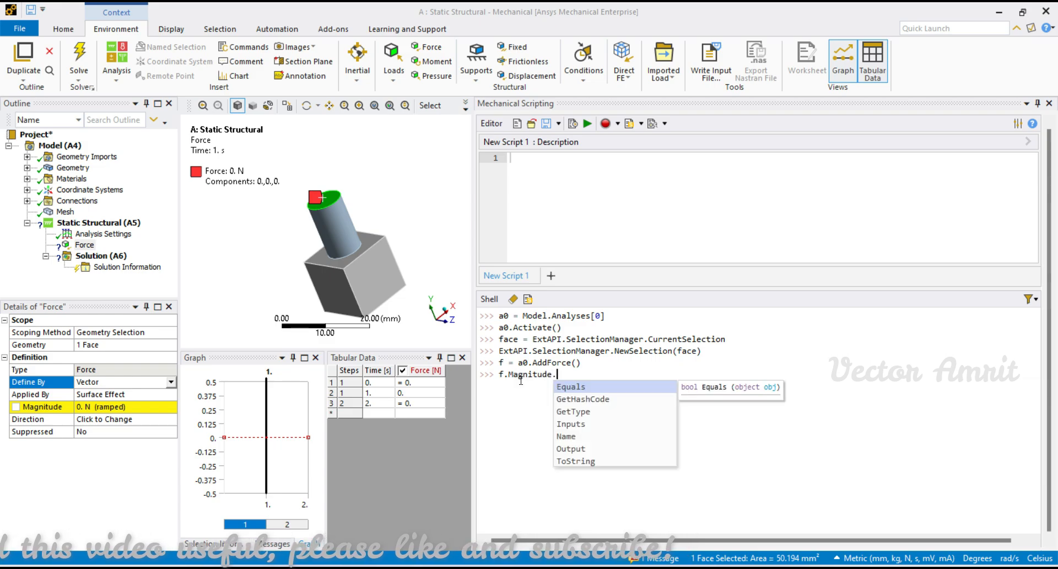
pyautogui.write('Inputs[0]')
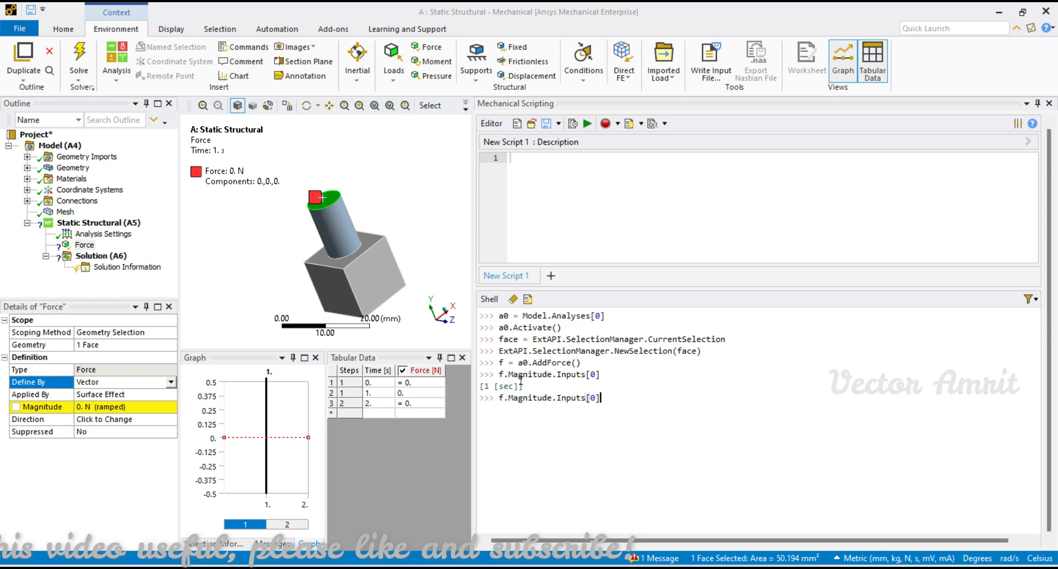
pyautogui.write('o')
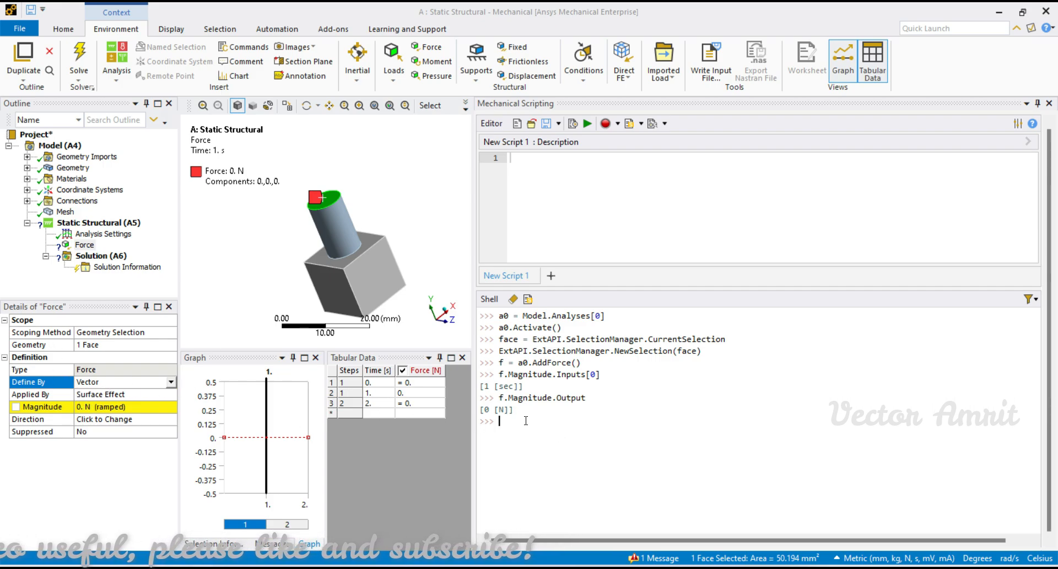
pyautogui.write('.')
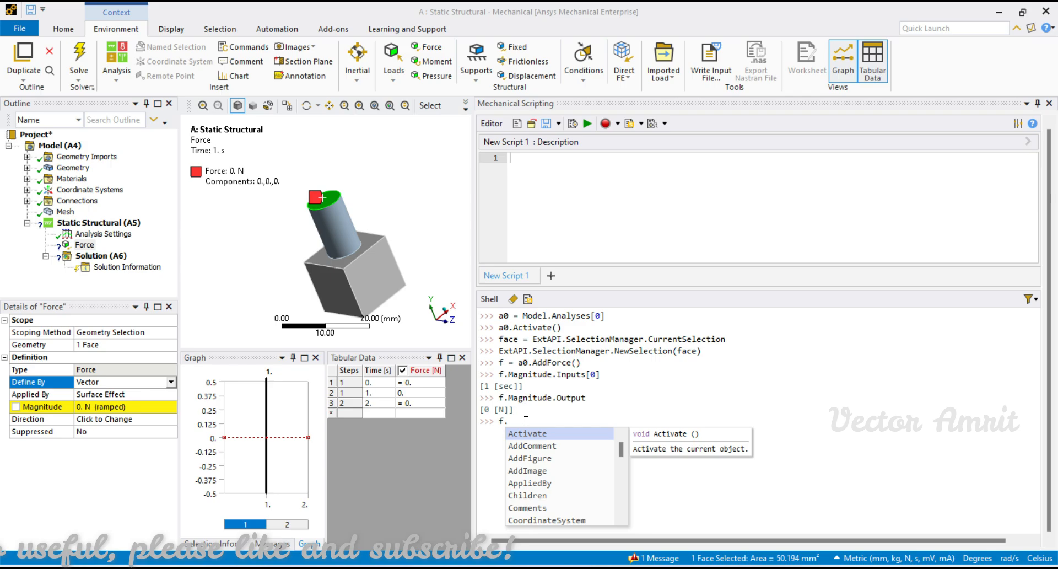
pyautogui.write('DefineBy =')
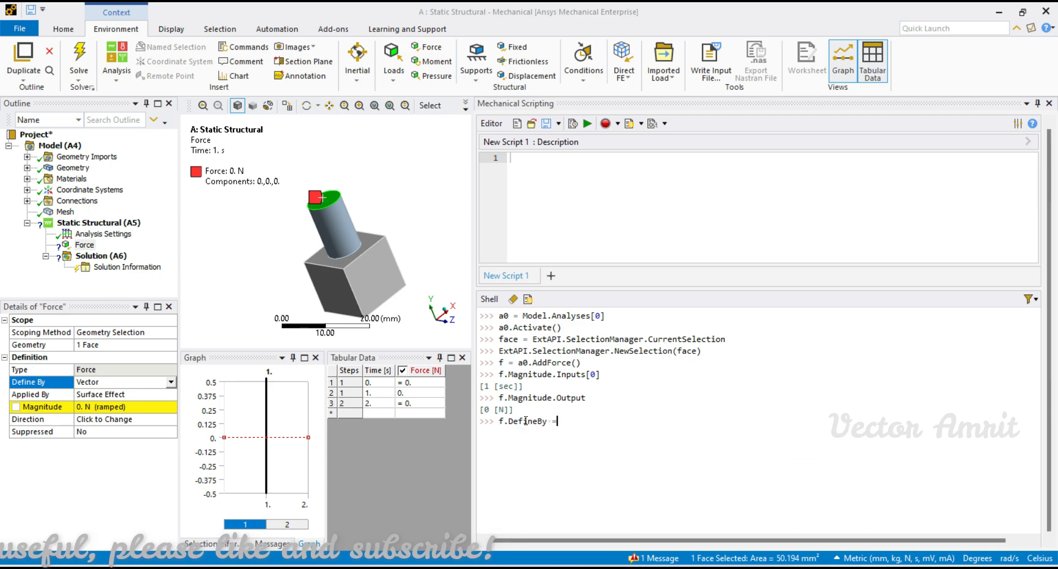
pyautogui.write('LoadDefineBy.')
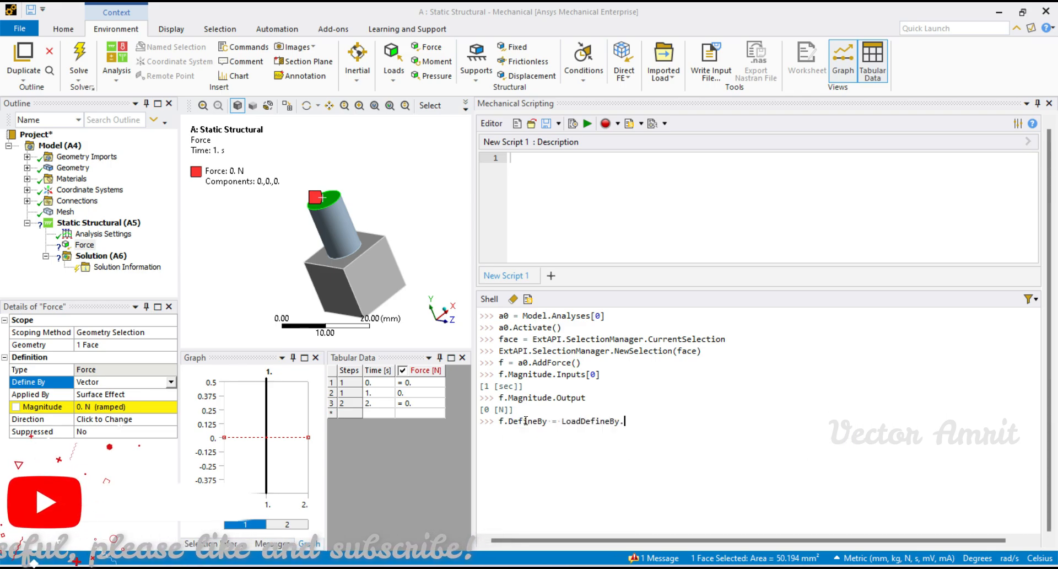
pyautogui.write('.')
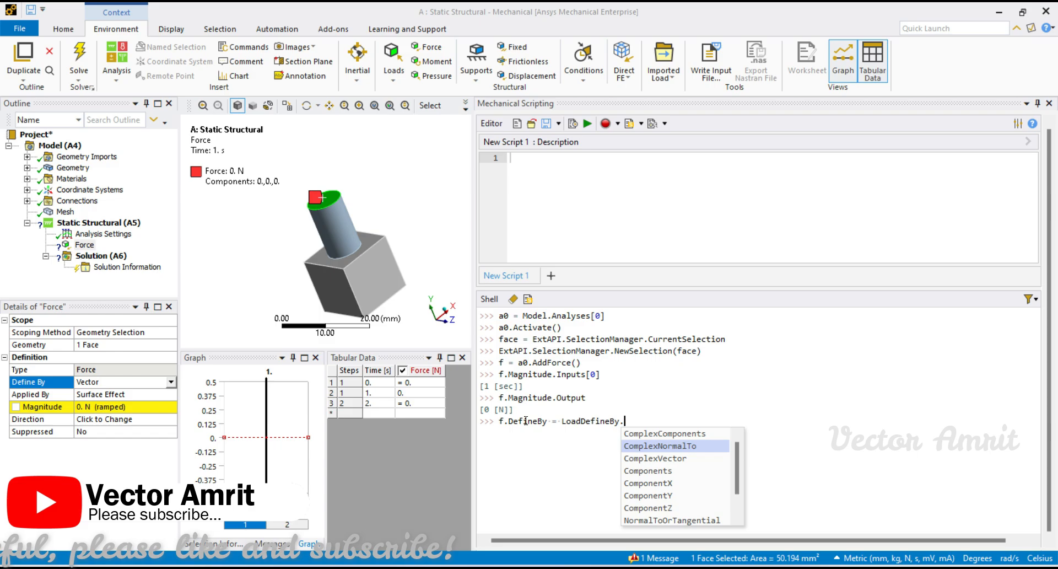
pyautogui.write('copo')
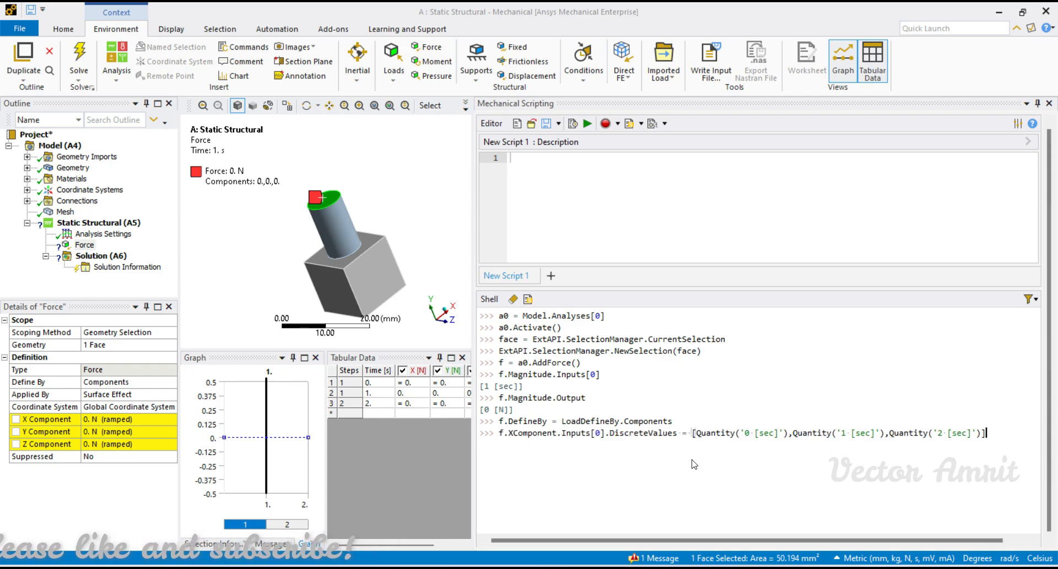
pyautogui.moveTo(826, 479)
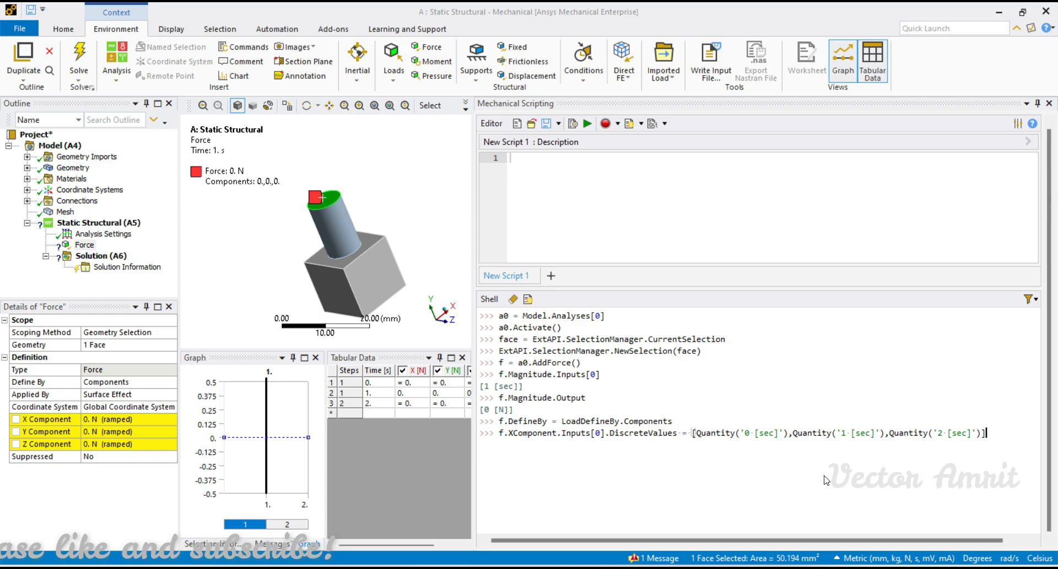
pyautogui.moveTo(1017, 428)
pyautogui.write("f.XComponent.Output.DiscreteValues = [Quantity('0 [N]'),Quantity('10 [N]'),Quantity('20 [N]')]")
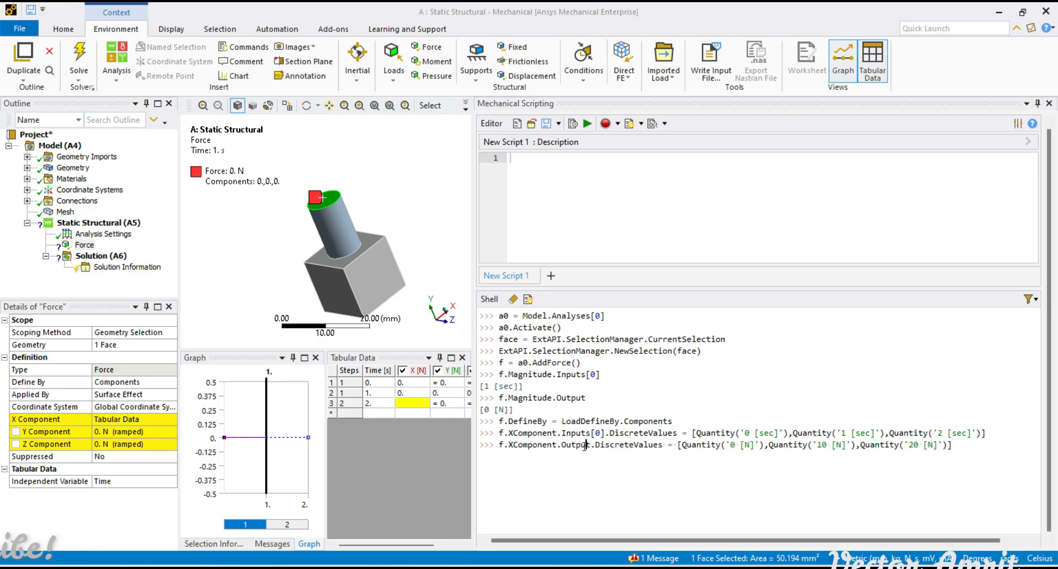
# Step: Edit the Output values command so the X component is 0, 10 and 20 N
pyautogui.doubleClick(574, 444)
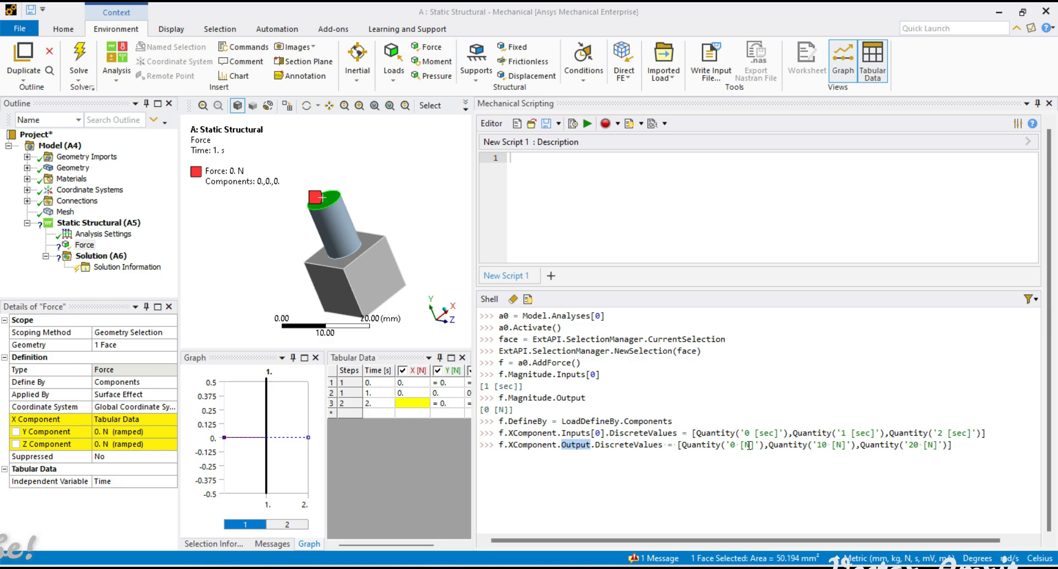
pyautogui.click(588, 123)
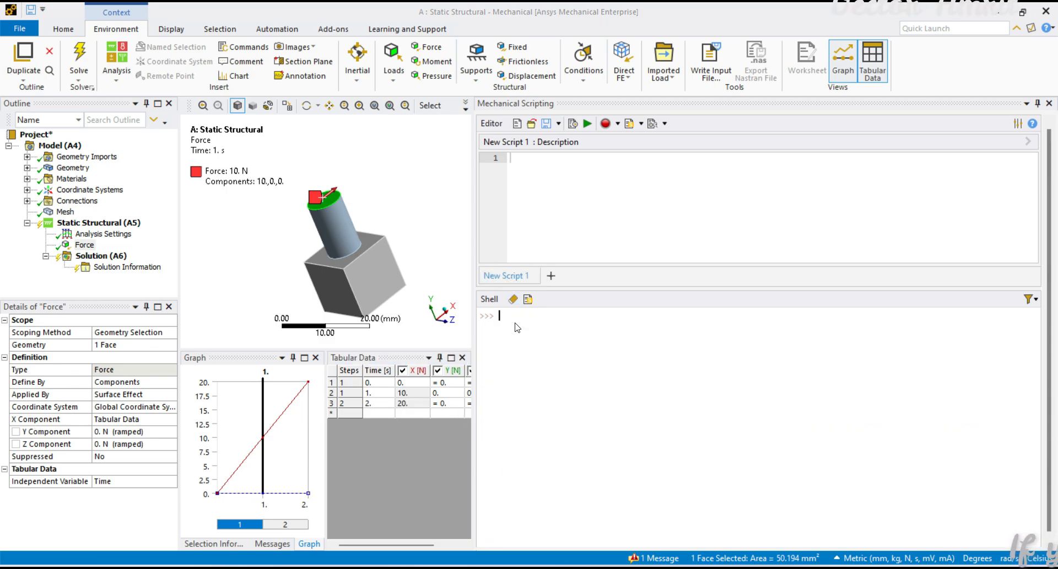
# Step: Create moment m with a0.AddMoment() and set m.Location = face
pyautogui.write('m =')
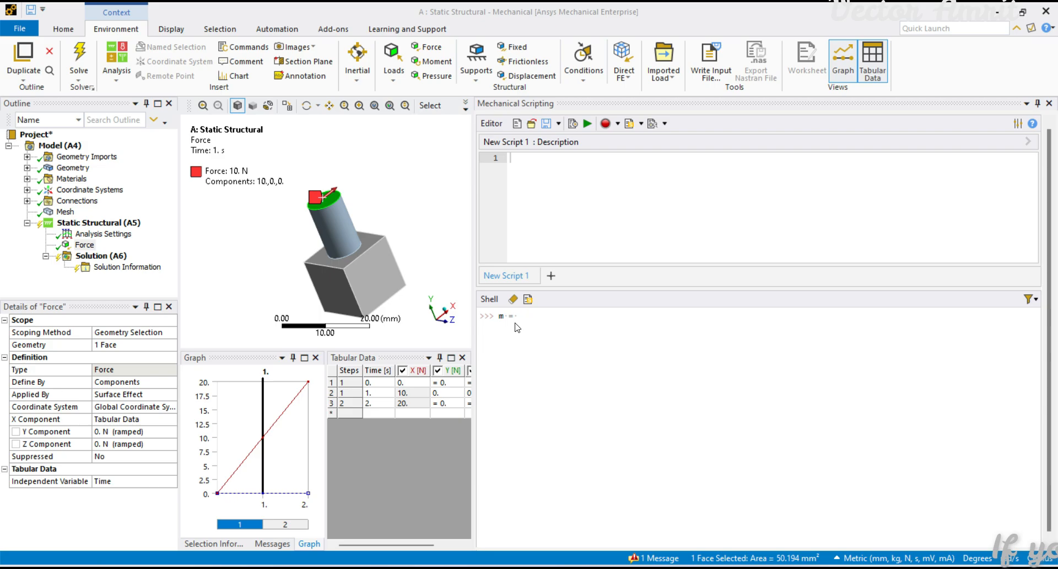
pyautogui.write('a0.ad')
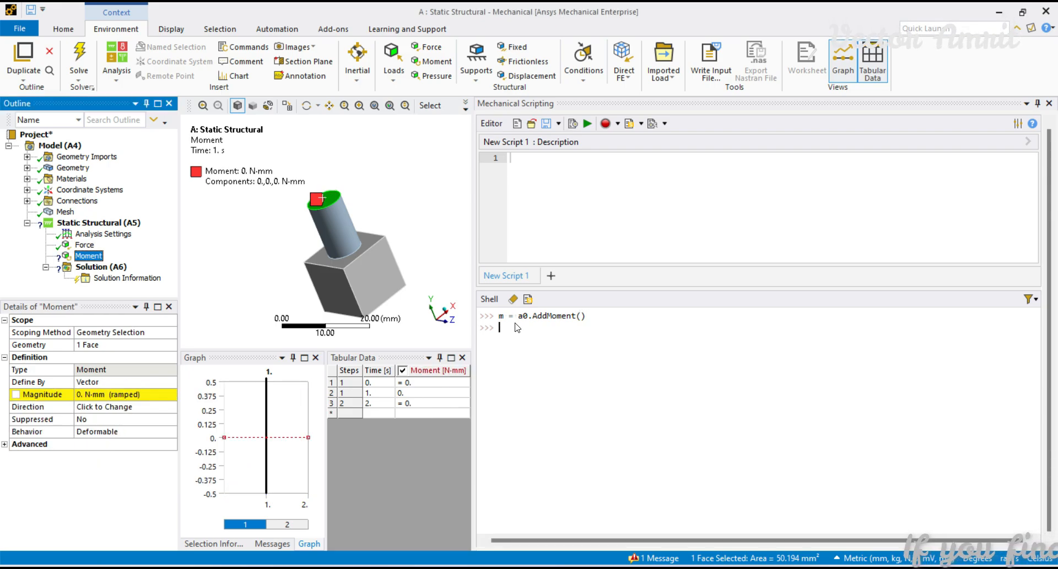
pyautogui.write('m.LoadingApplicationType')
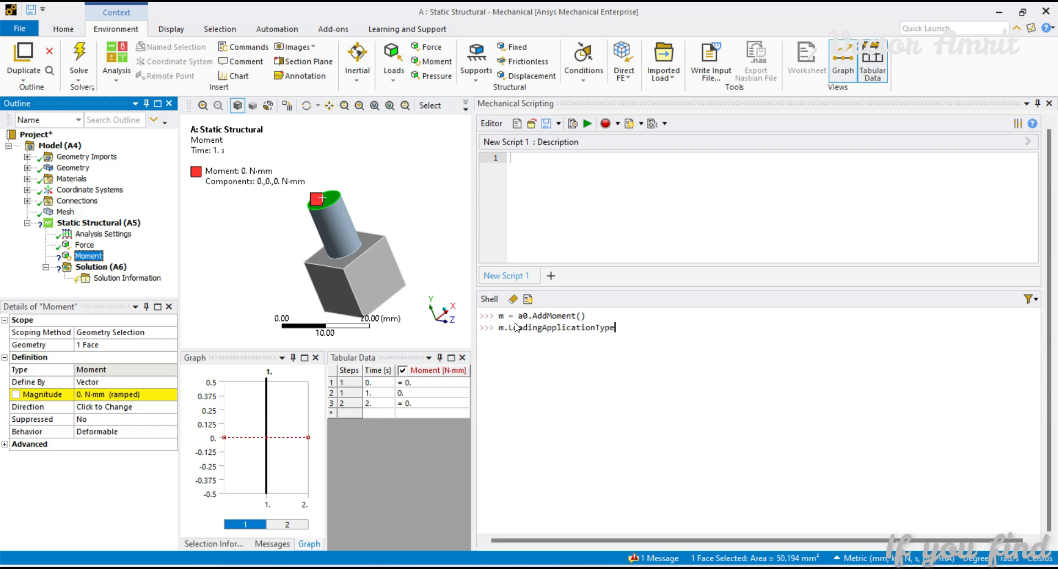
pyautogui.doubleClick(553, 328)
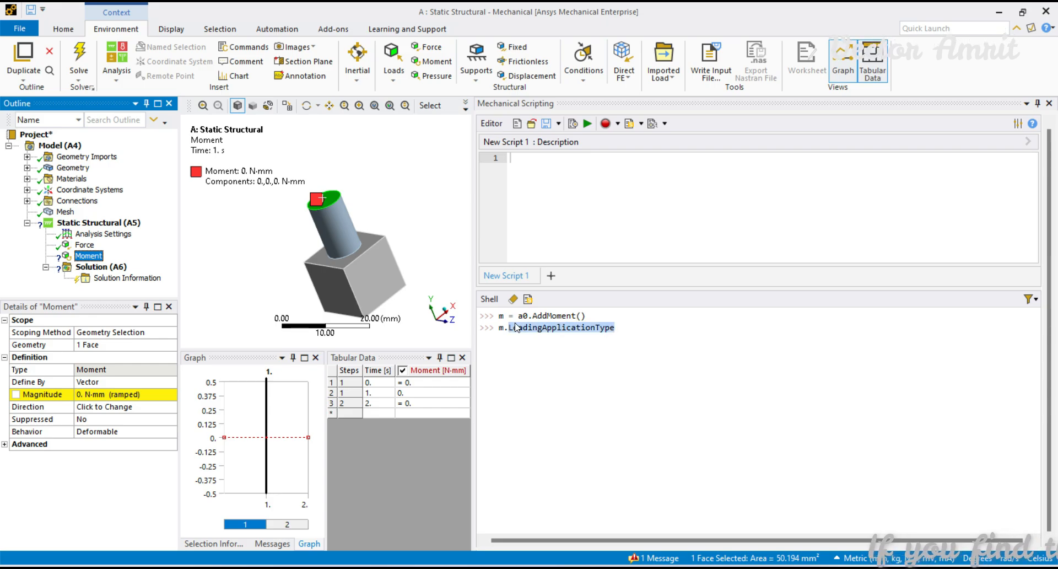
pyautogui.write('Location')
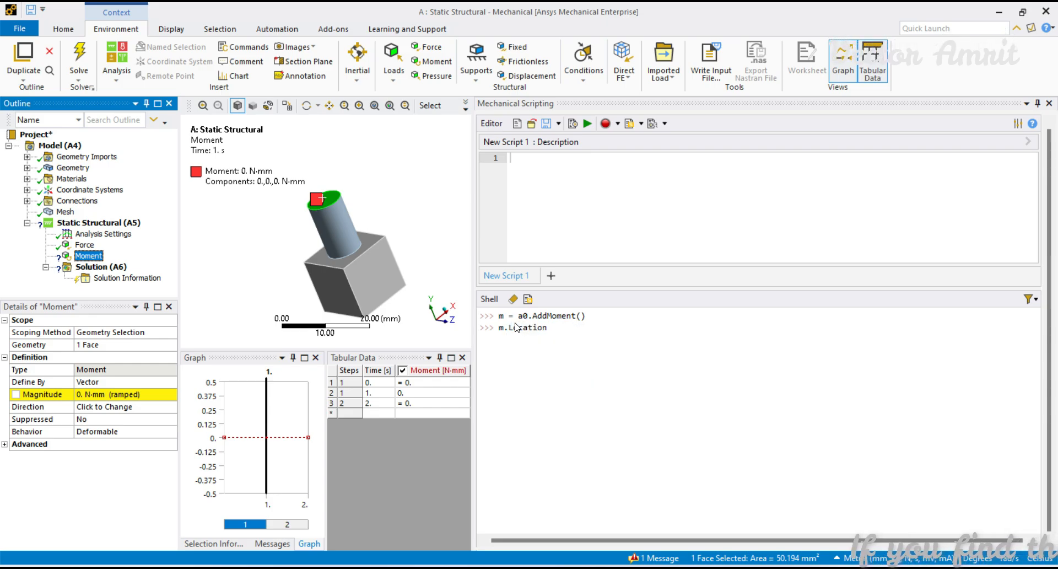
pyautogui.write('= face')
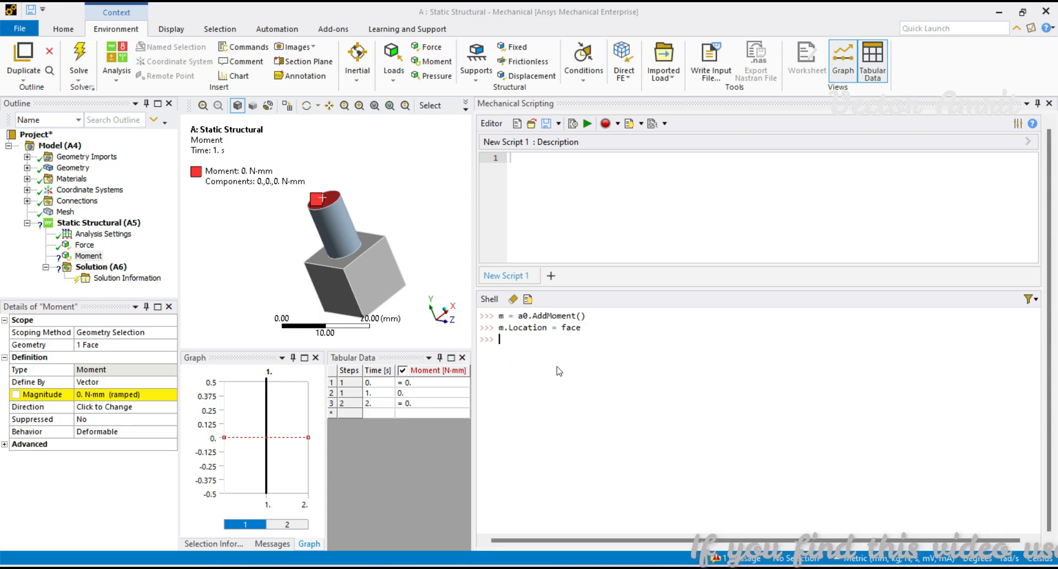
# Step: Build the m.Magnitude.Output.DiscreteValues command with Quantity values starting at 0 N
pyautogui.write('.')
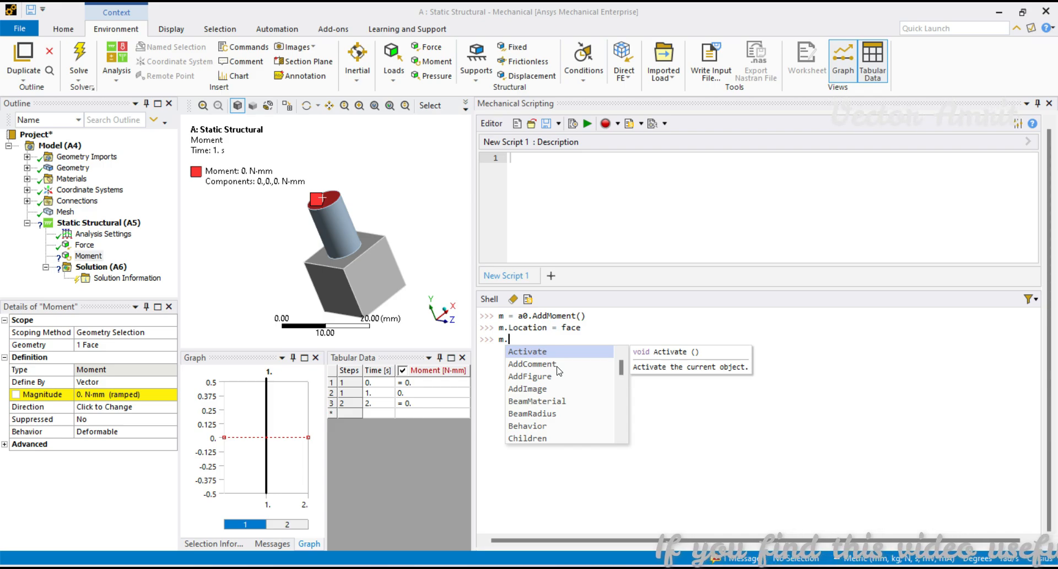
pyautogui.write('m')
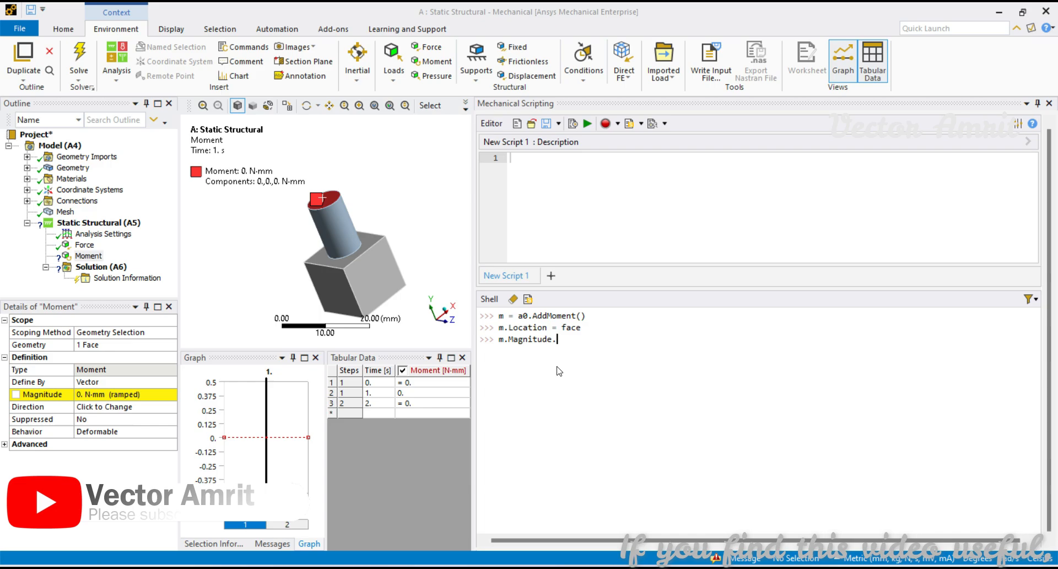
pyautogui.write('Output.')
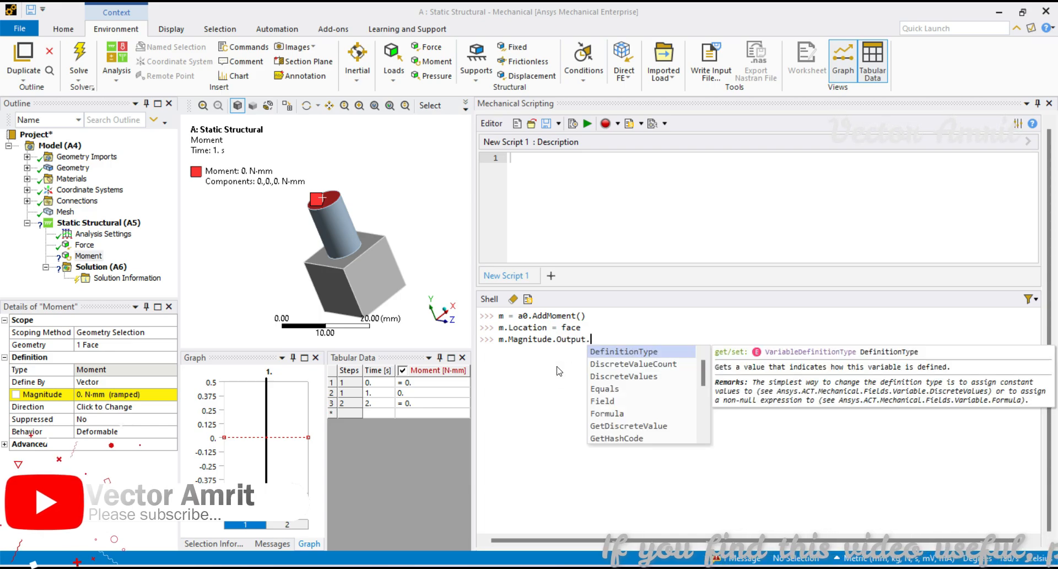
pyautogui.write('DiscreteValues = [Quantity')
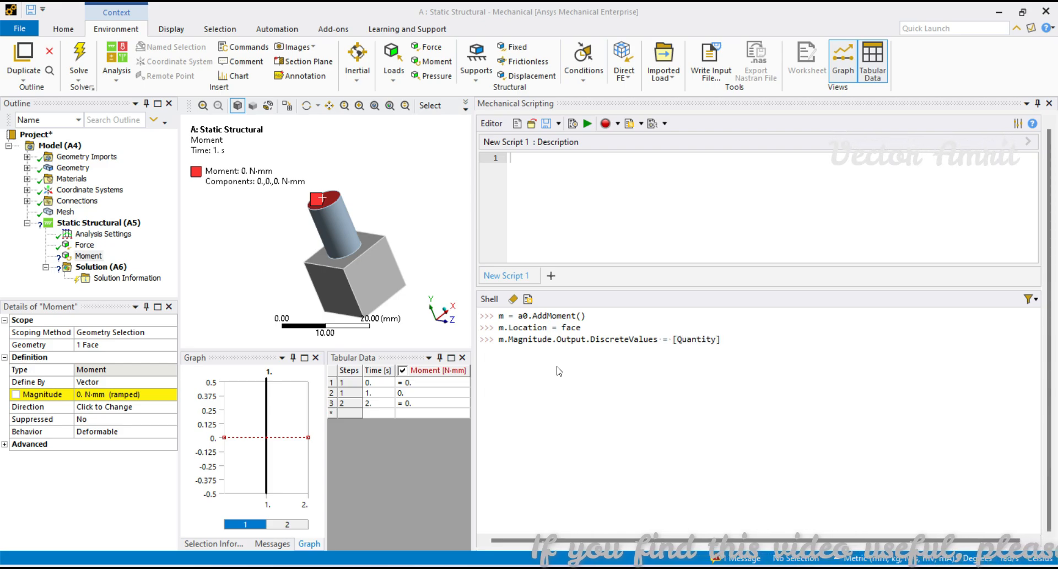
pyautogui.write('()')
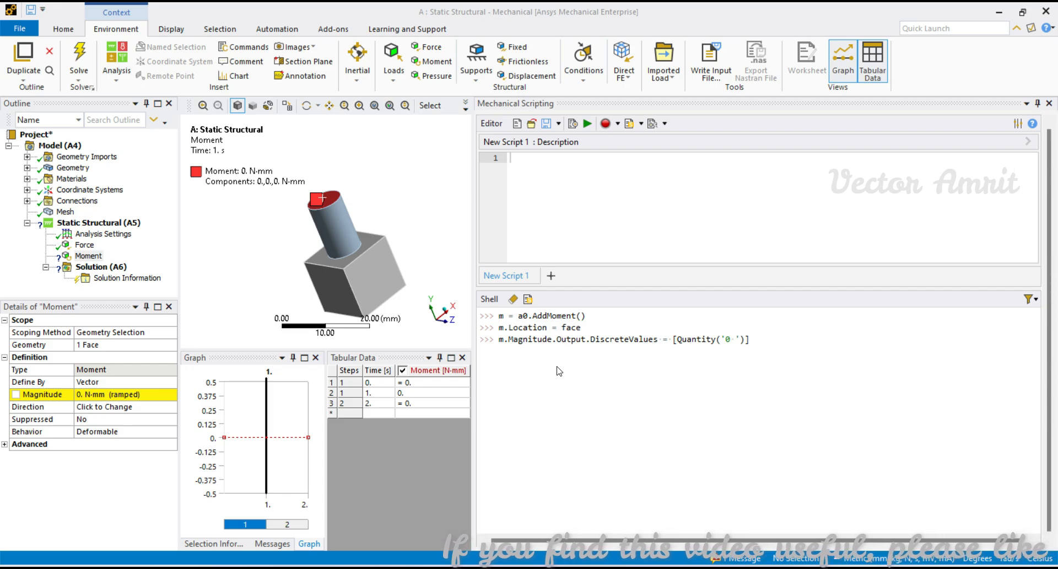
pyautogui.write('[]')
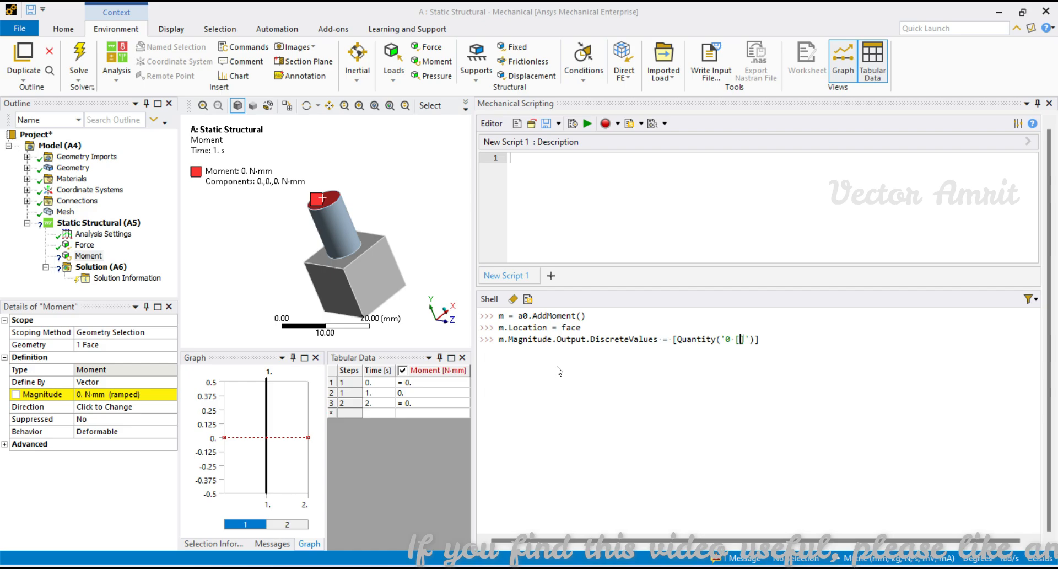
pyautogui.write('N')
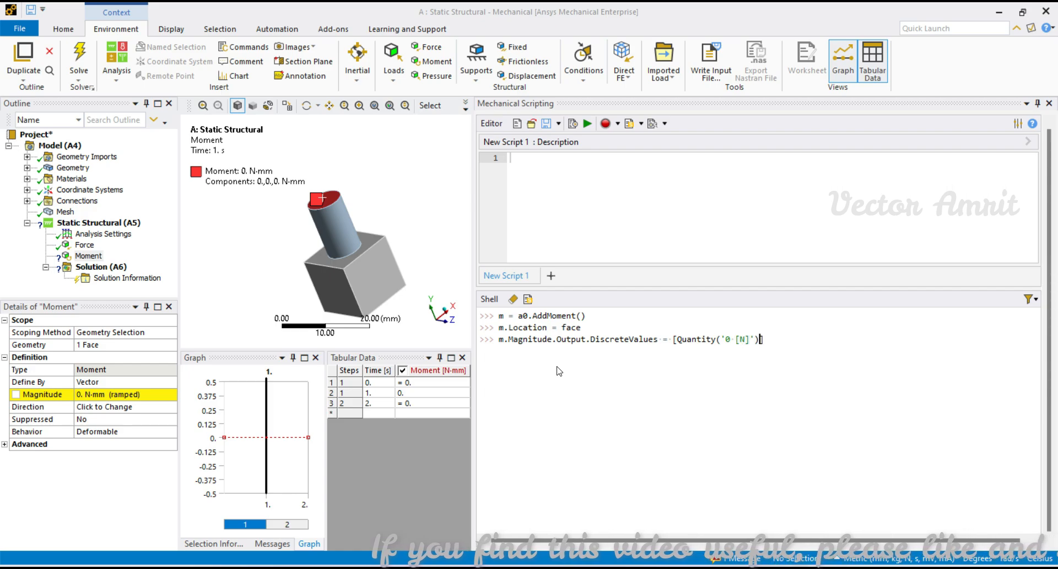
pyautogui.click(680, 339)
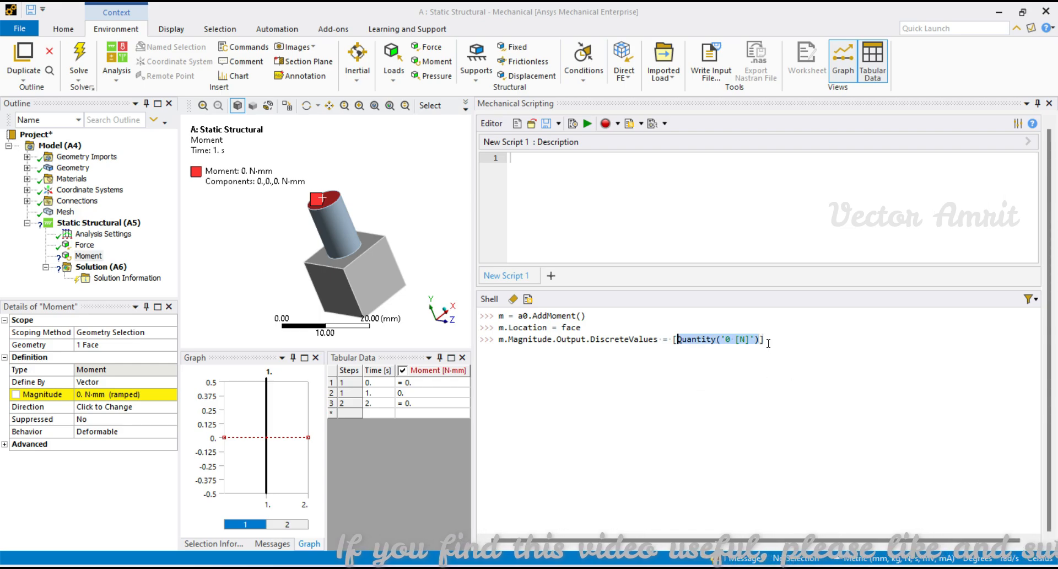
pyautogui.write(", Quantity('0 [N]')]")
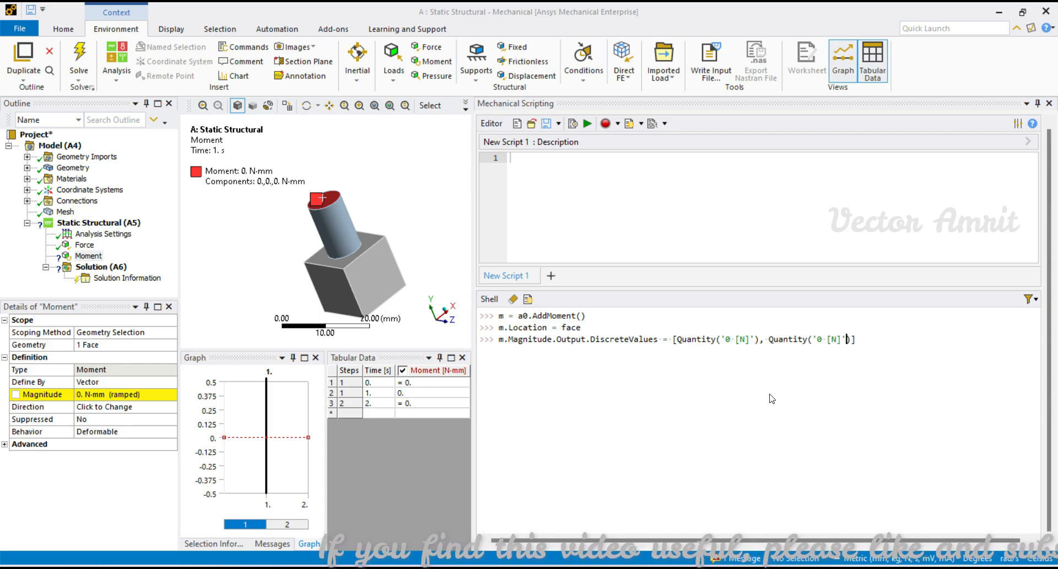
pyautogui.write('1')
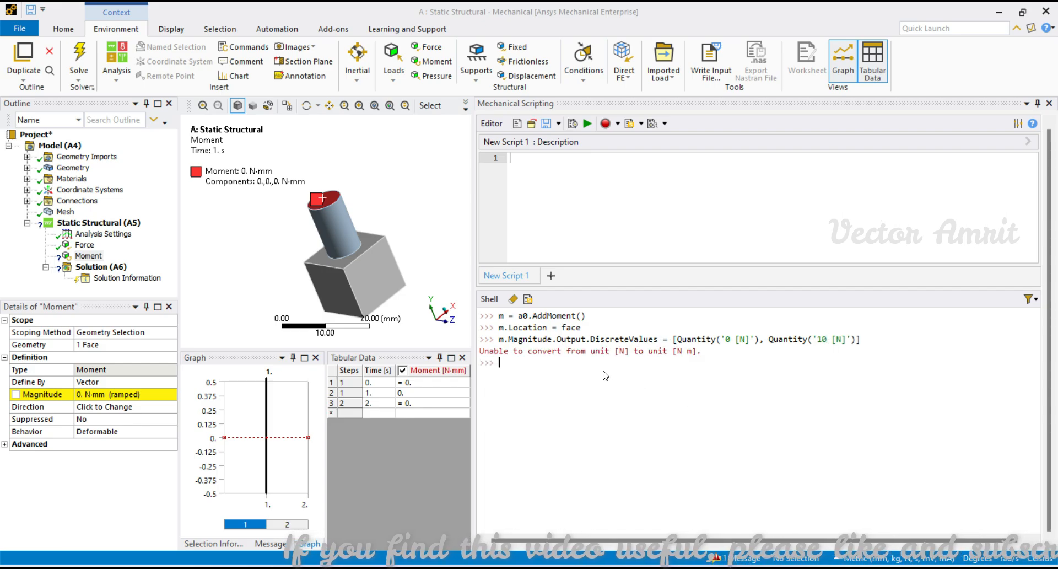
# Step: Retry the moment values with 10 N, then correct the unit to 10 N mm
pyautogui.write("m.Magnitude.Output.DiscreteValues = [Quantity('0 [N]'), Quantity('10 [N]')]")
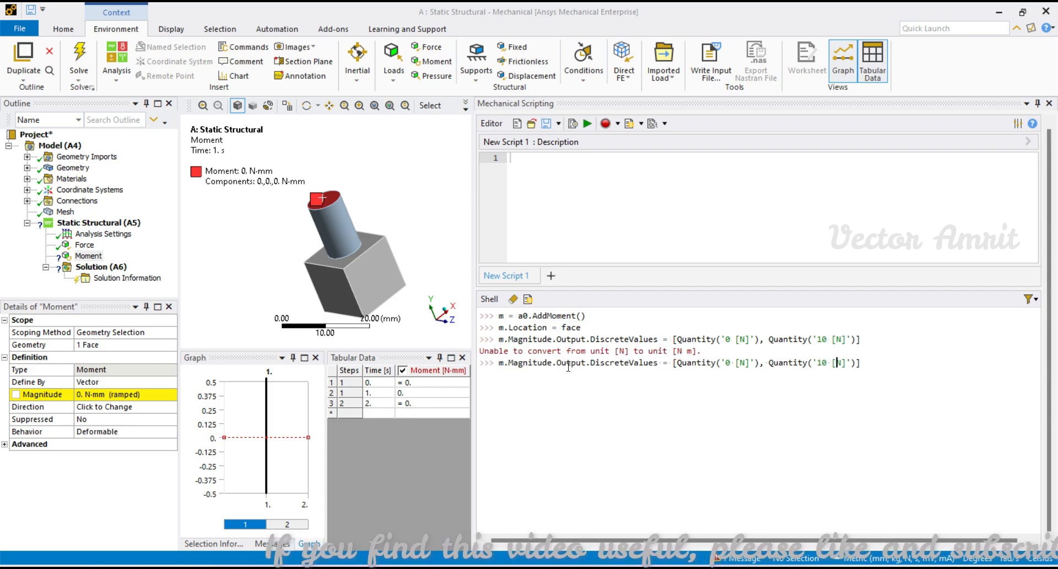
pyautogui.write('mm')
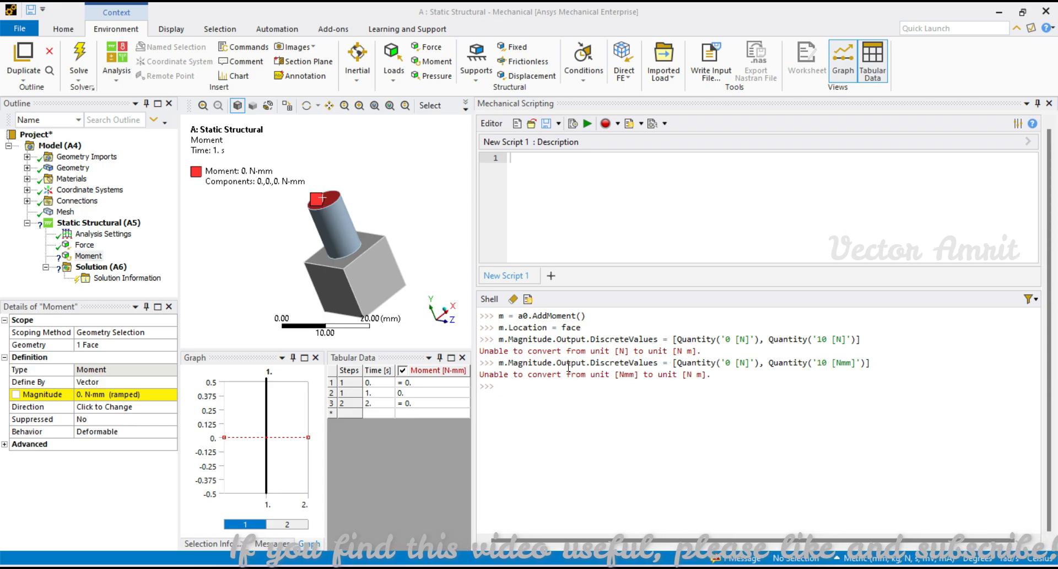
pyautogui.write("m.Magnitude.Output.DiscreteValues = [Quantity('0 [N]'), Quantity('10 [N mm]')]")
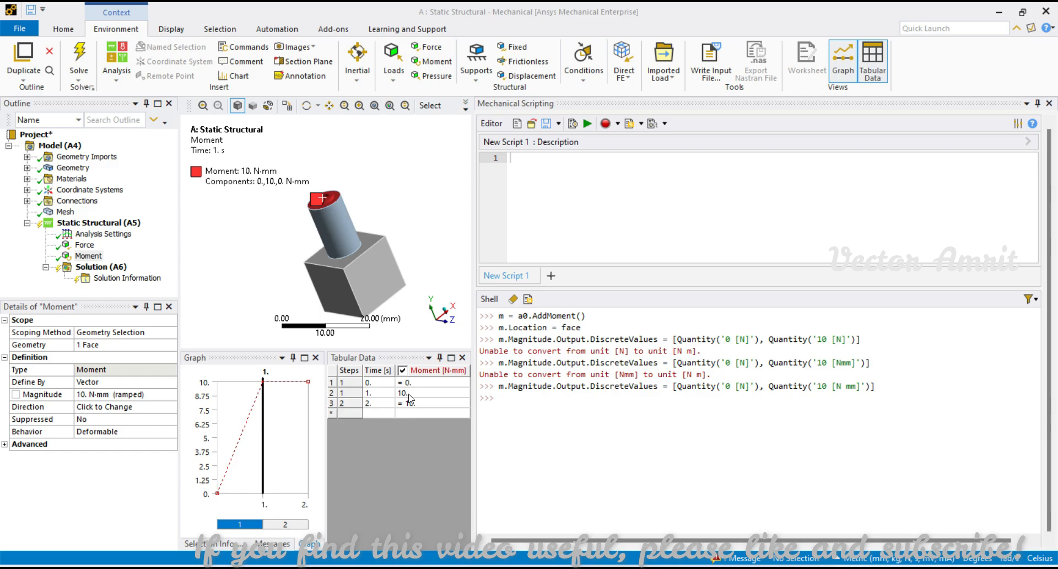
pyautogui.rightClick(675, 362)
pyautogui.write('p =')
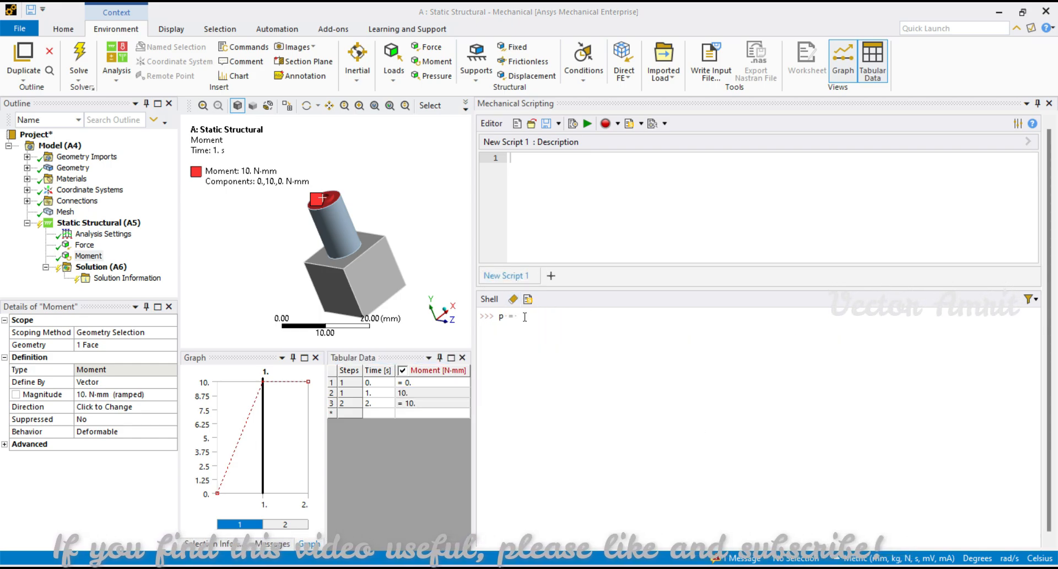
# Step: Create pressure p with a0.AddPressure() and recall the magnitude values command
pyautogui.write('a1.add')
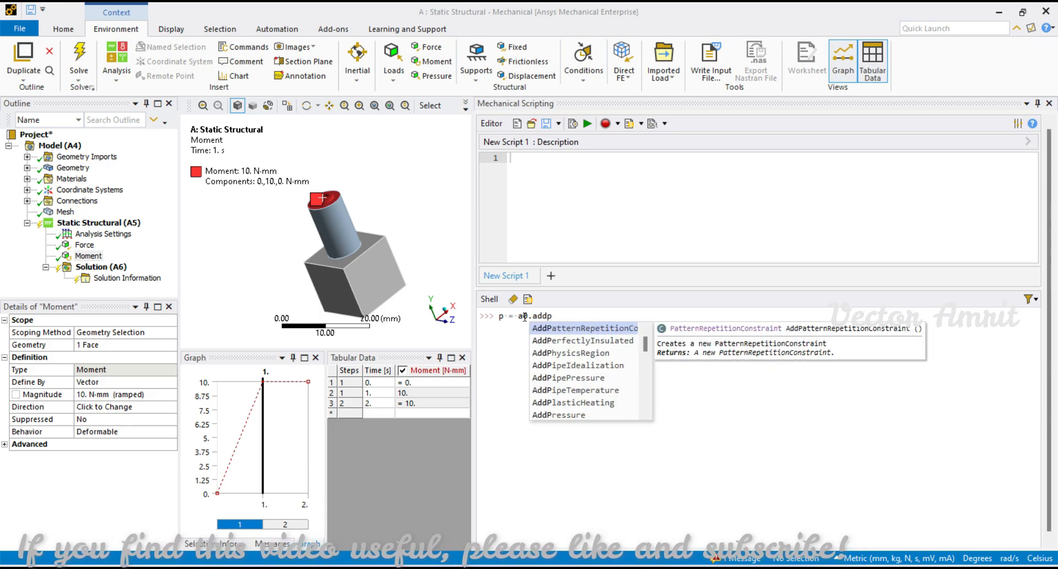
pyautogui.write('p')
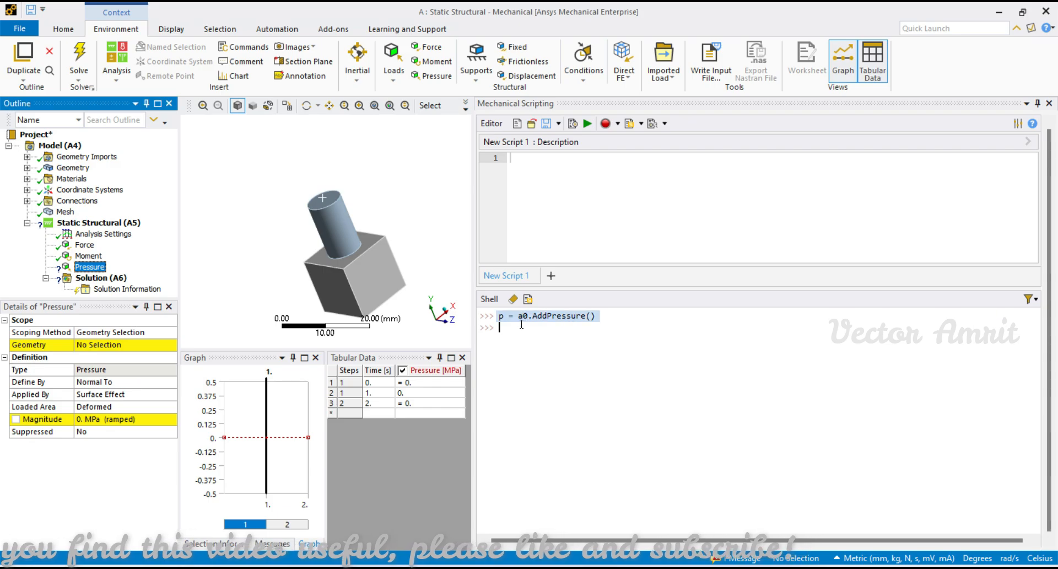
pyautogui.write("m.Magnitude.Output.DiscreteValues = [Quantity('0 [N]'), Quantity('10 [N]')]")
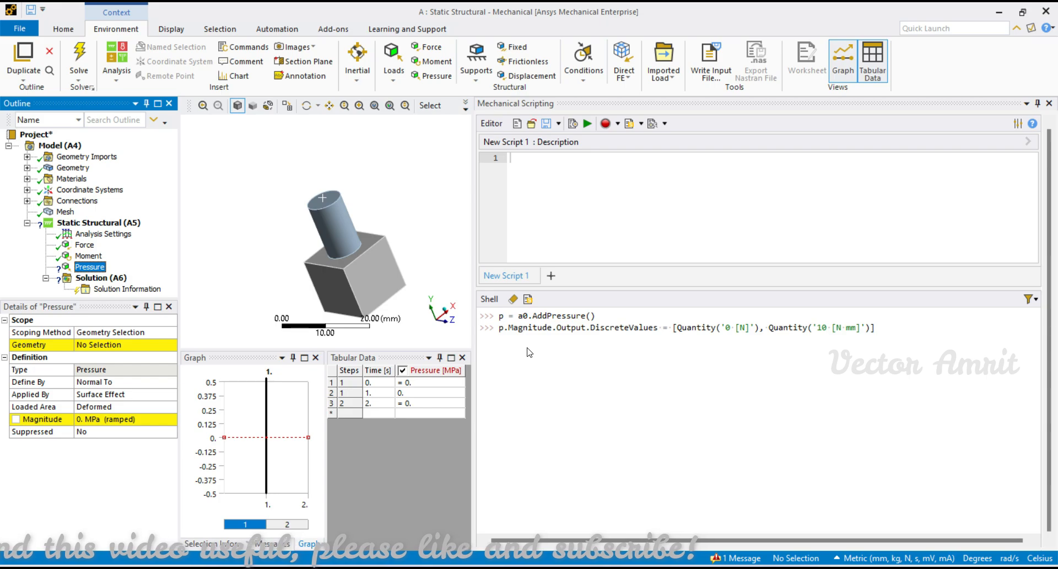
pyautogui.moveTo(804, 358)
pyautogui.write('Pa')
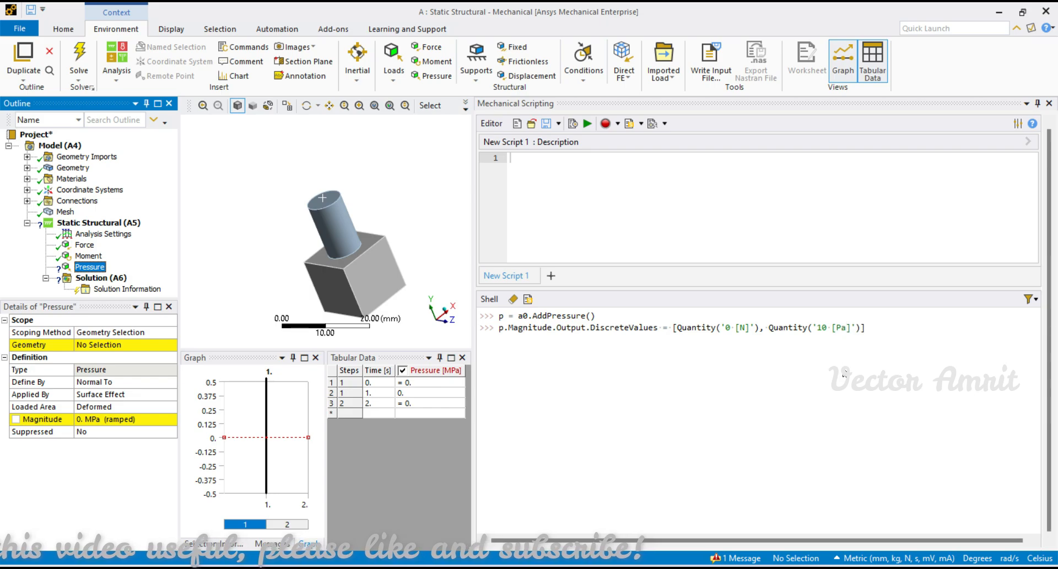
# Step: Set the pressure values to 0 and 10 Pa, confirming 1e-5 MPa in Tabular Data
pyautogui.click(586, 123)
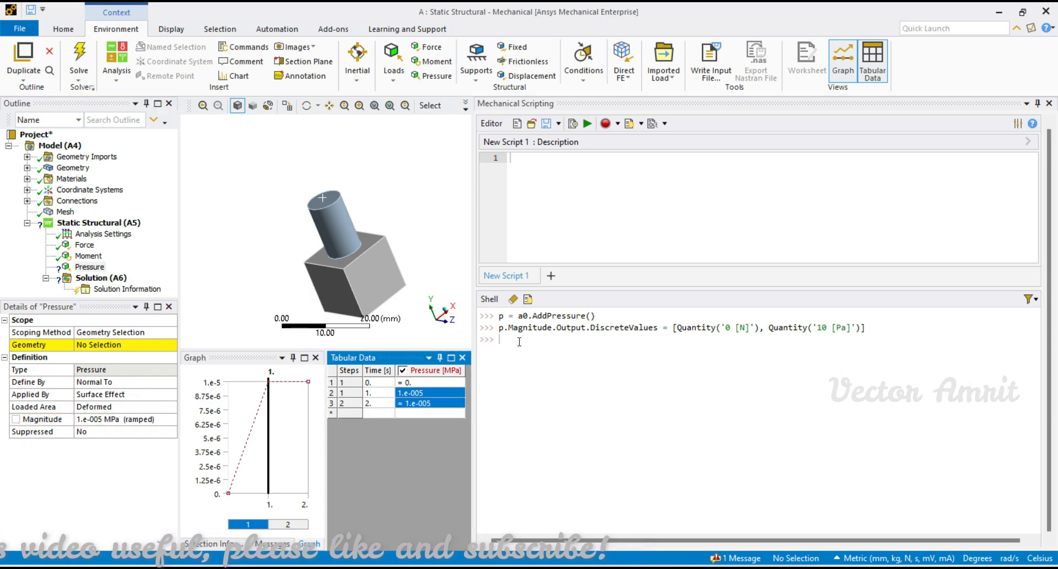
pyautogui.click(430, 403)
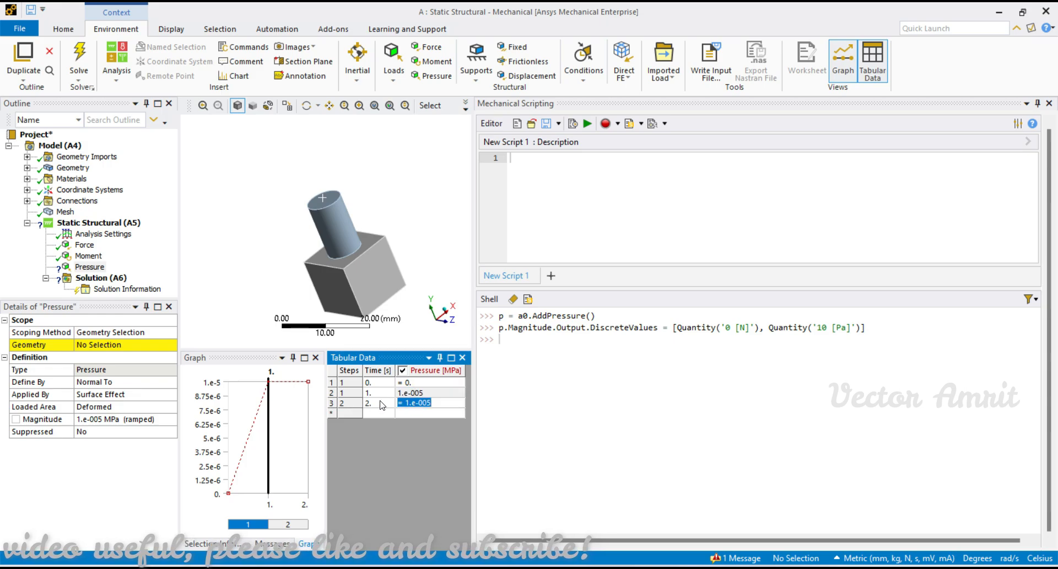
pyautogui.click(169, 419)
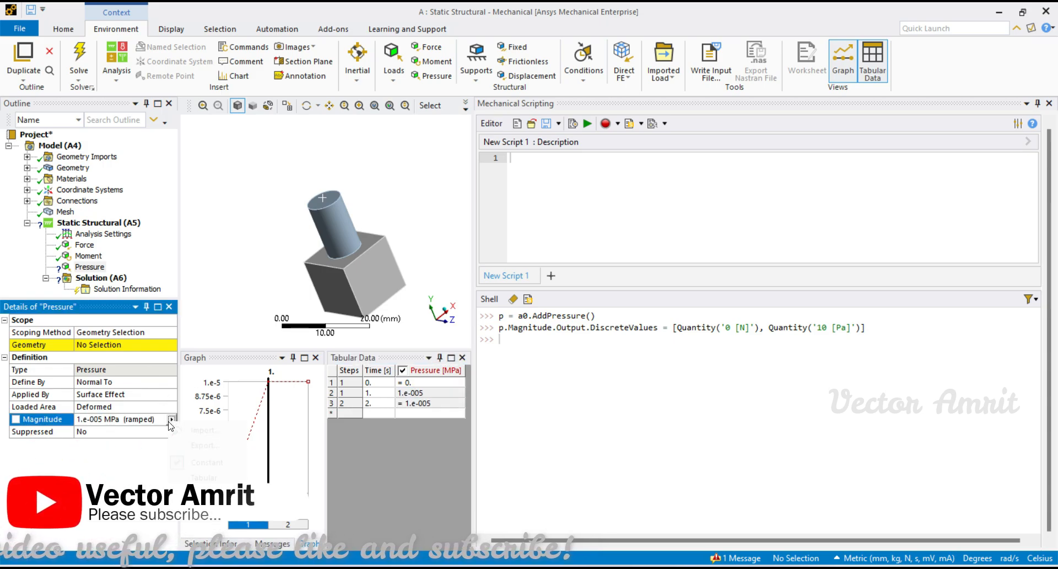
pyautogui.click(172, 419)
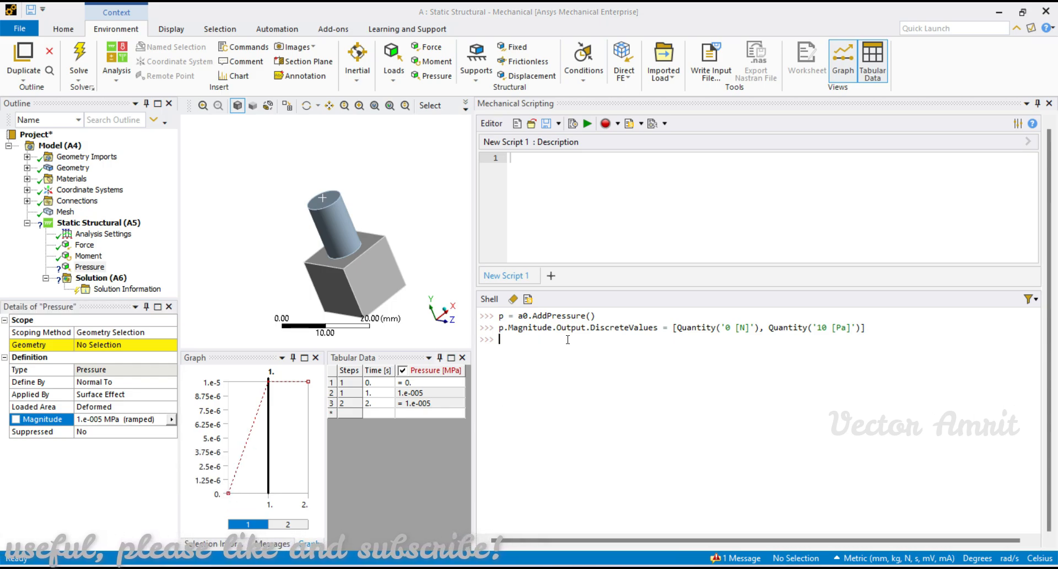
pyautogui.rightClick(839, 328)
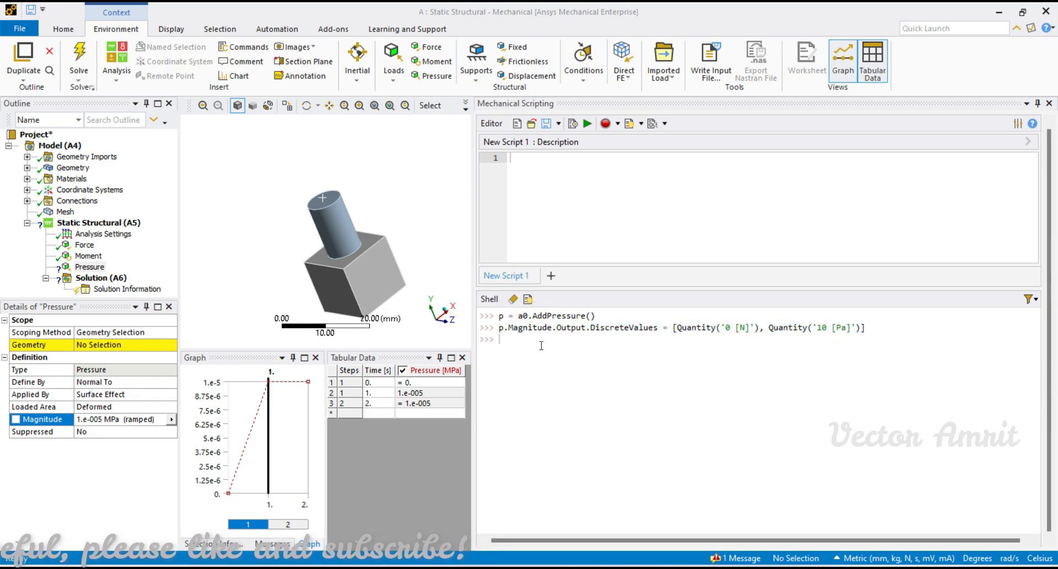
# Step: Browse the Supports and Loads menus, create b = a0.AddBearingLoad(), and define it by Components
pyautogui.click(475, 61)
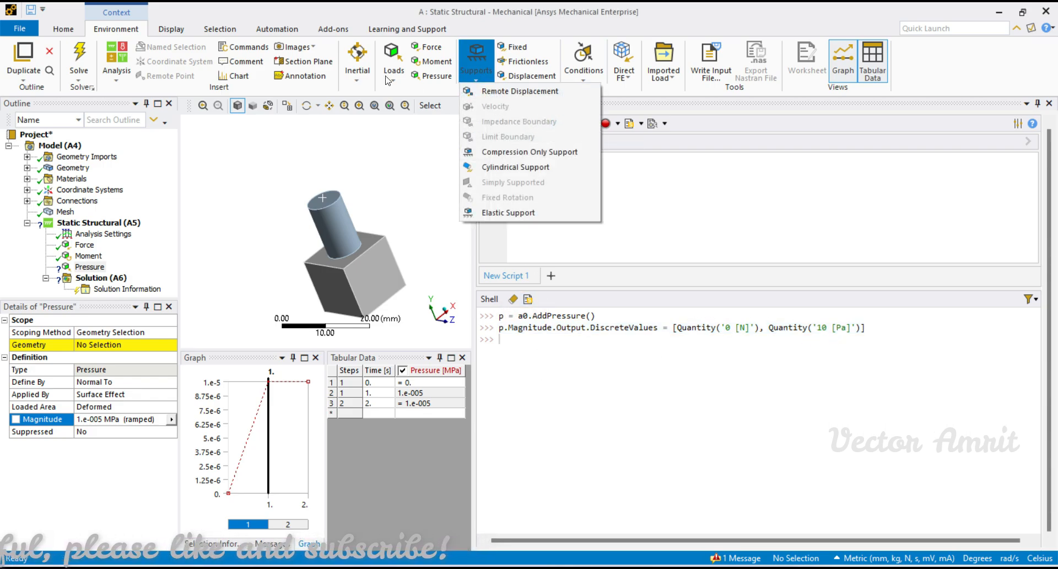
pyautogui.click(393, 61)
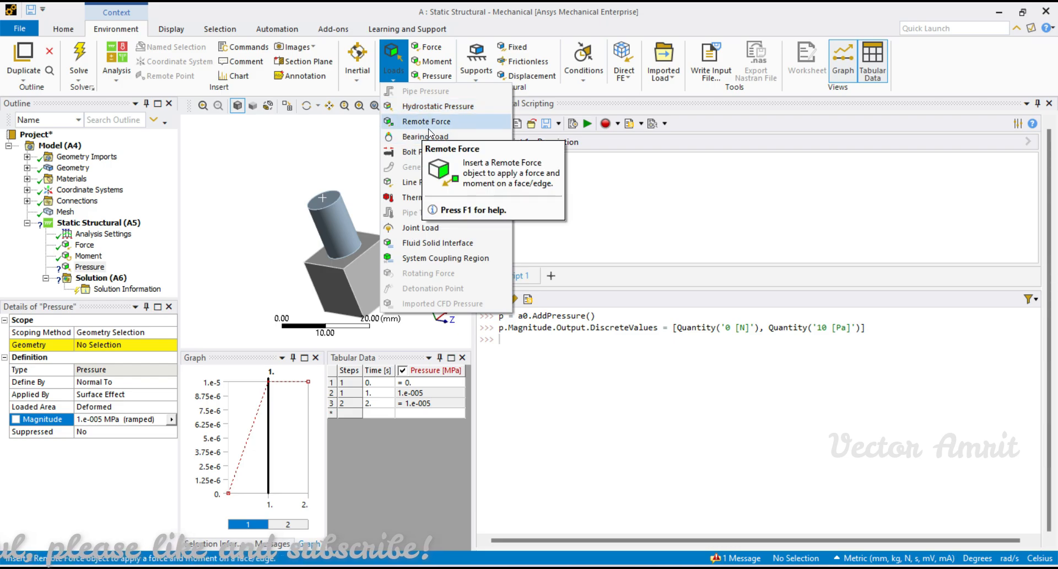
pyautogui.write('b = a0.AddBearingLoad')
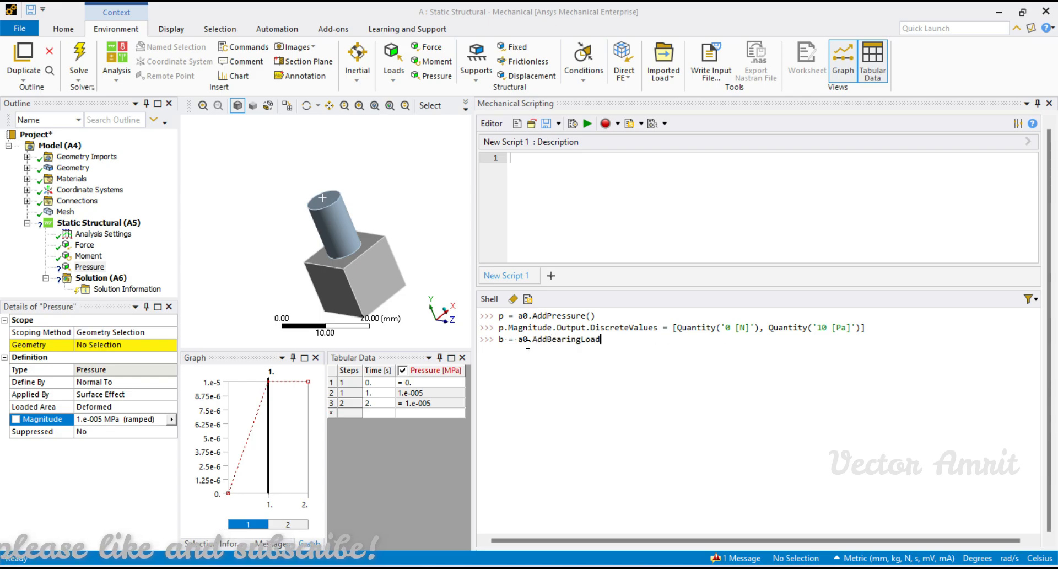
pyautogui.write('(')
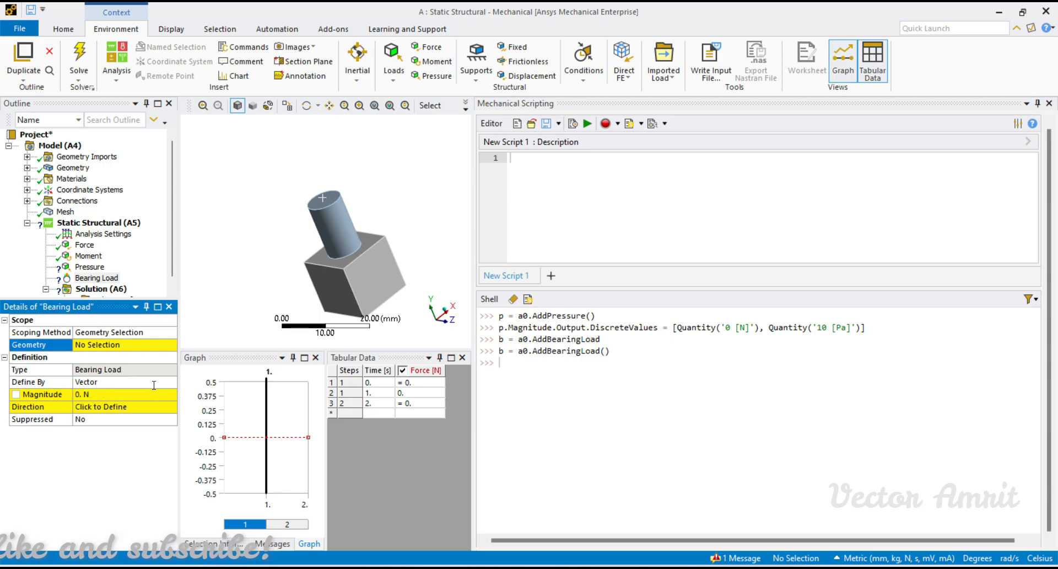
pyautogui.click(125, 381)
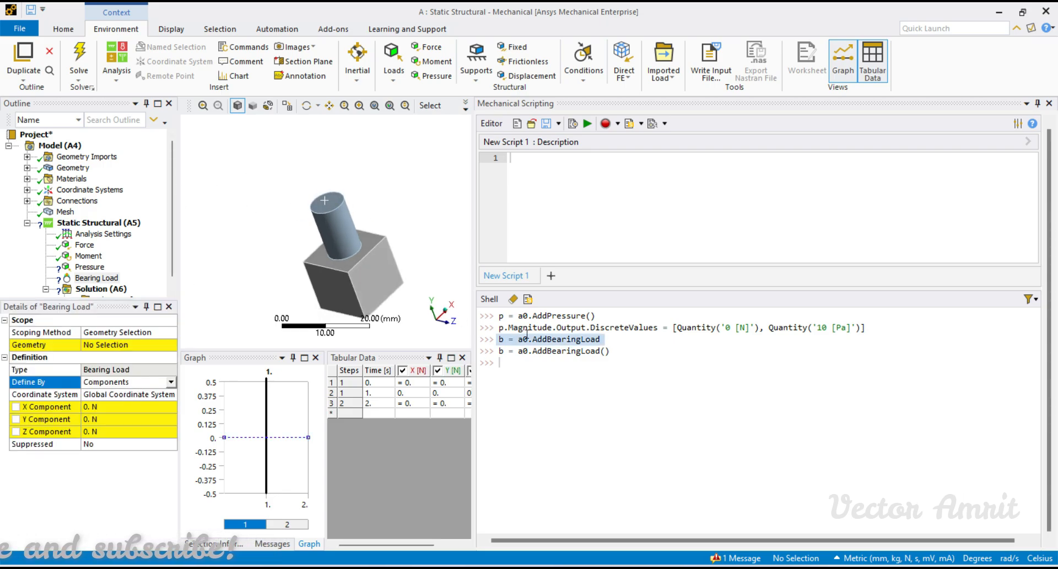
# Step: Reopen the Loads dropdown list in the Environment ribbon
pyautogui.click(392, 60)
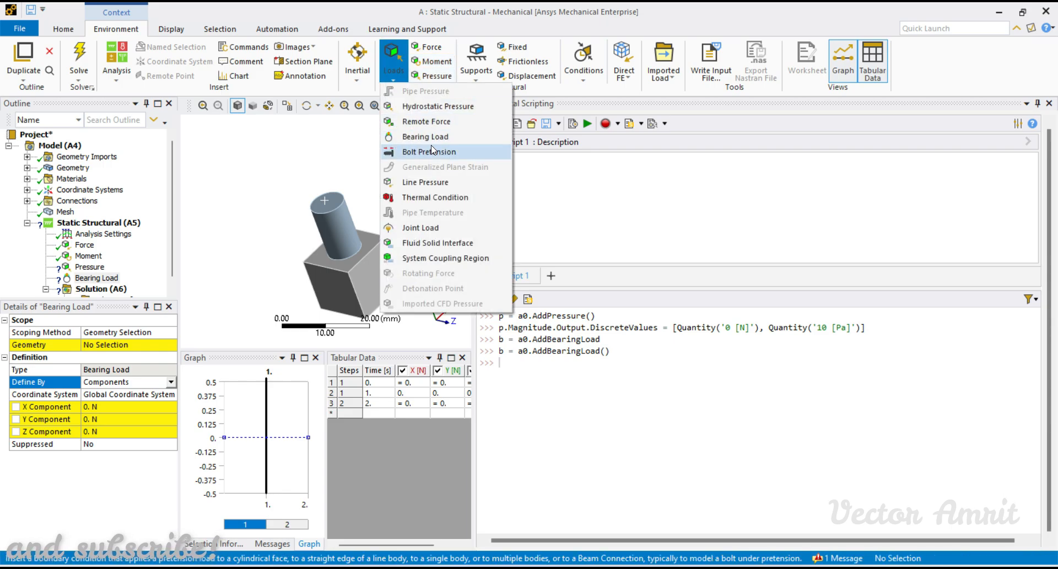
pyautogui.moveTo(430, 151)
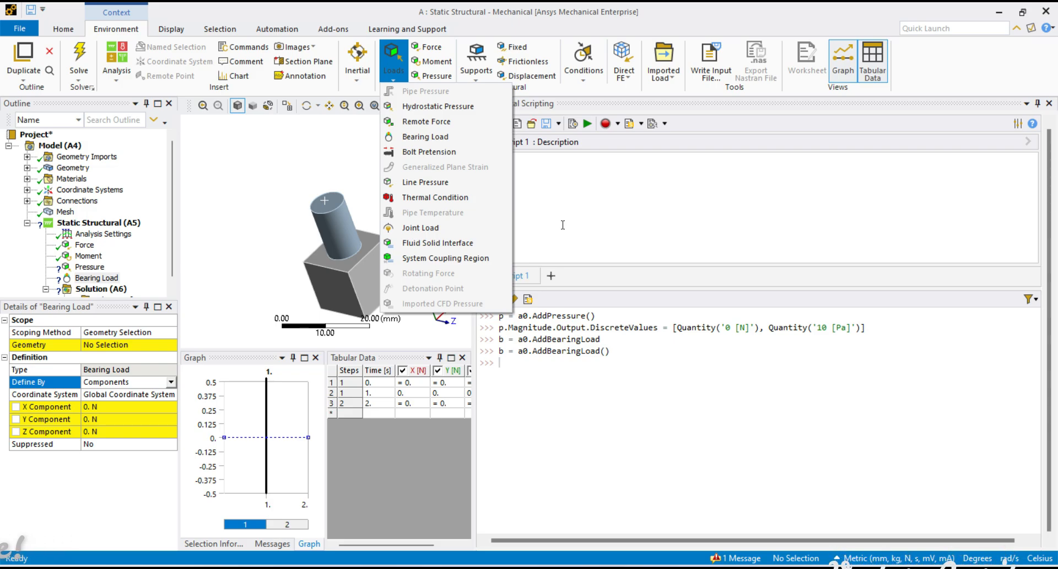
pyautogui.moveTo(548, 229)
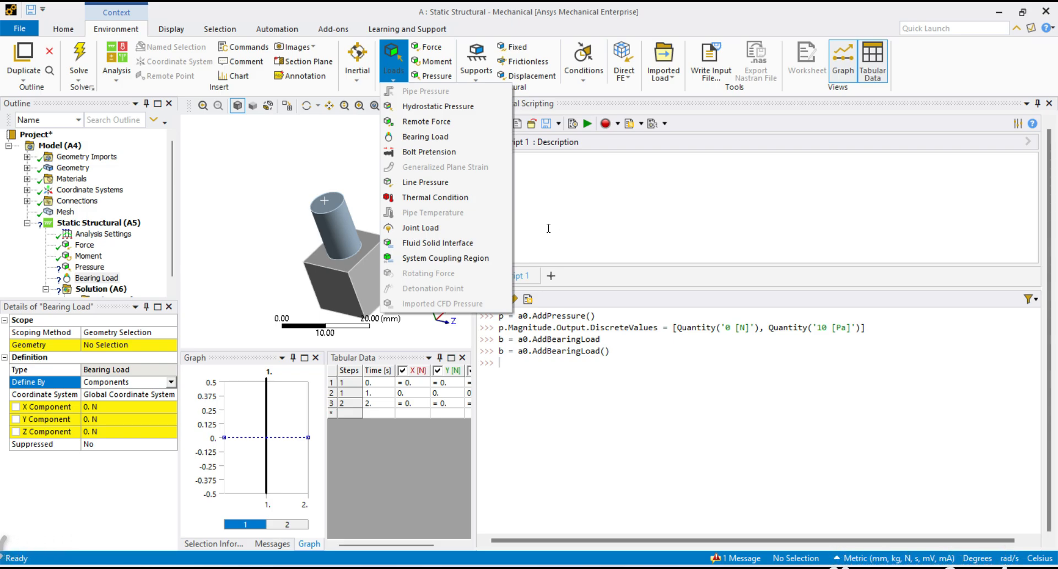